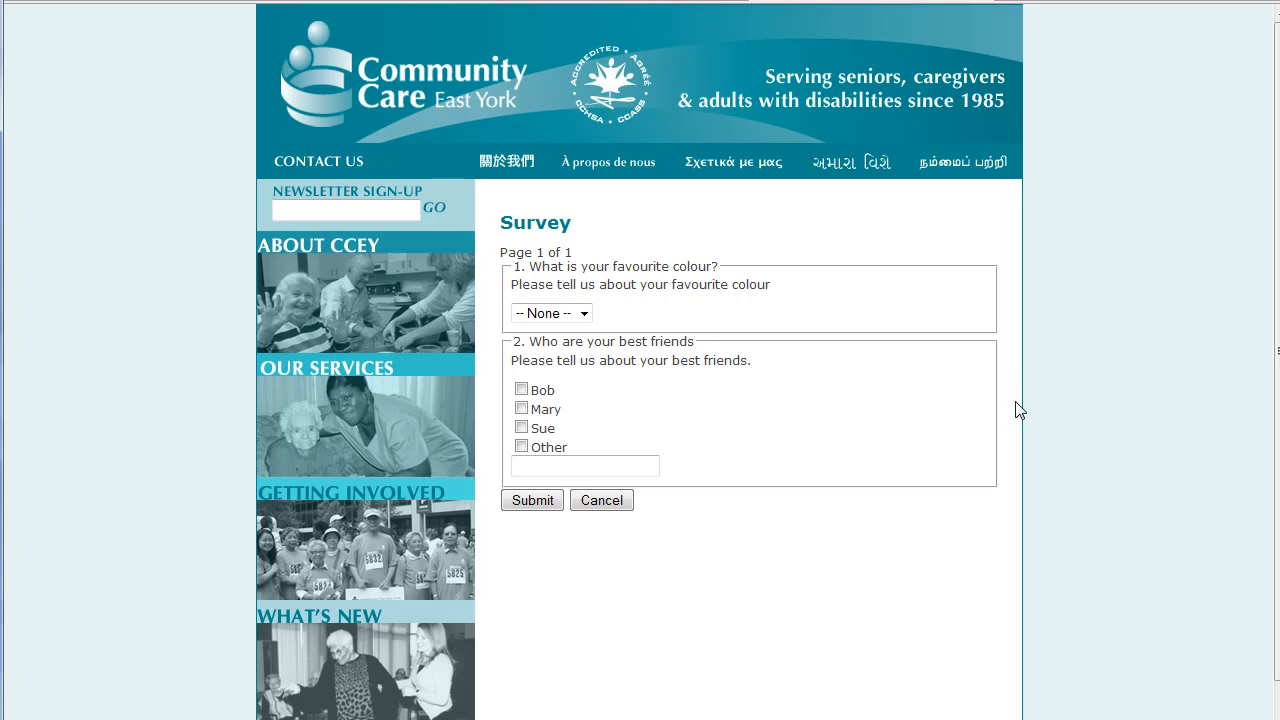
Choose blue as favourite colour, tick Bob and Other, and enter Jane as the other friend.
{"action": "left_click", "coordinate": [580, 313]}
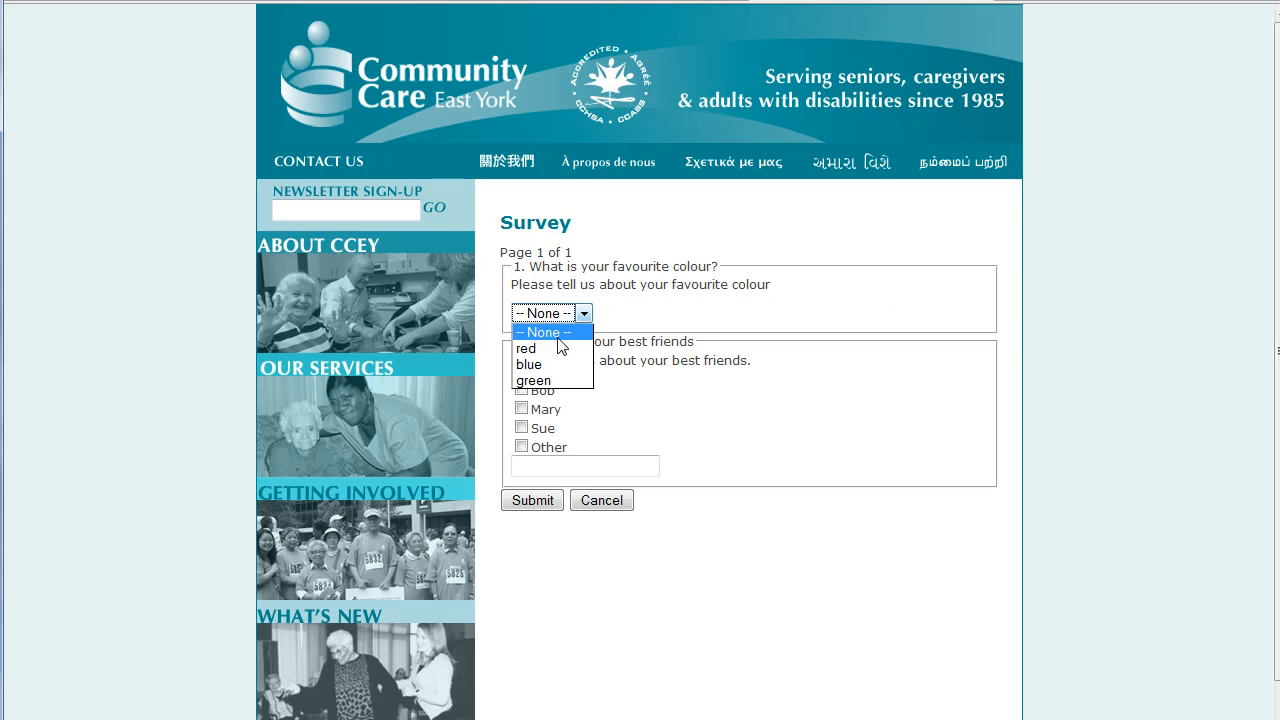
{"action": "left_click", "coordinate": [528, 364]}
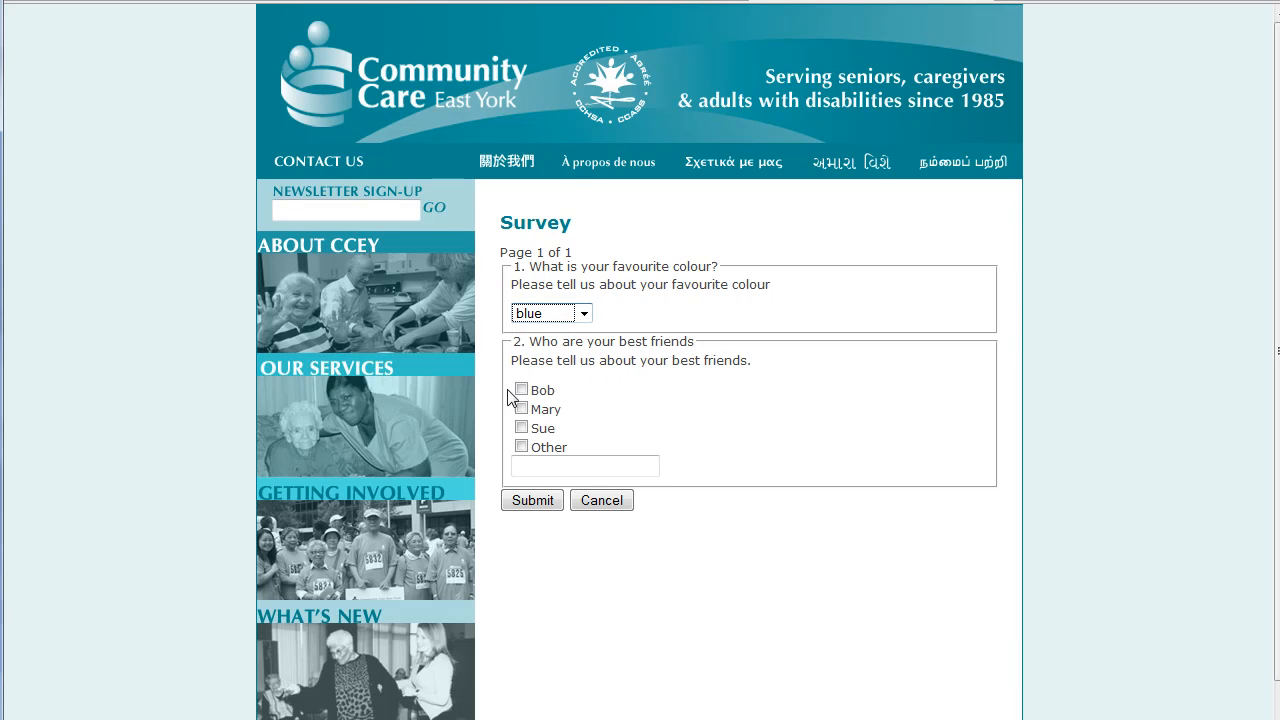
{"action": "left_click", "coordinate": [521, 389]}
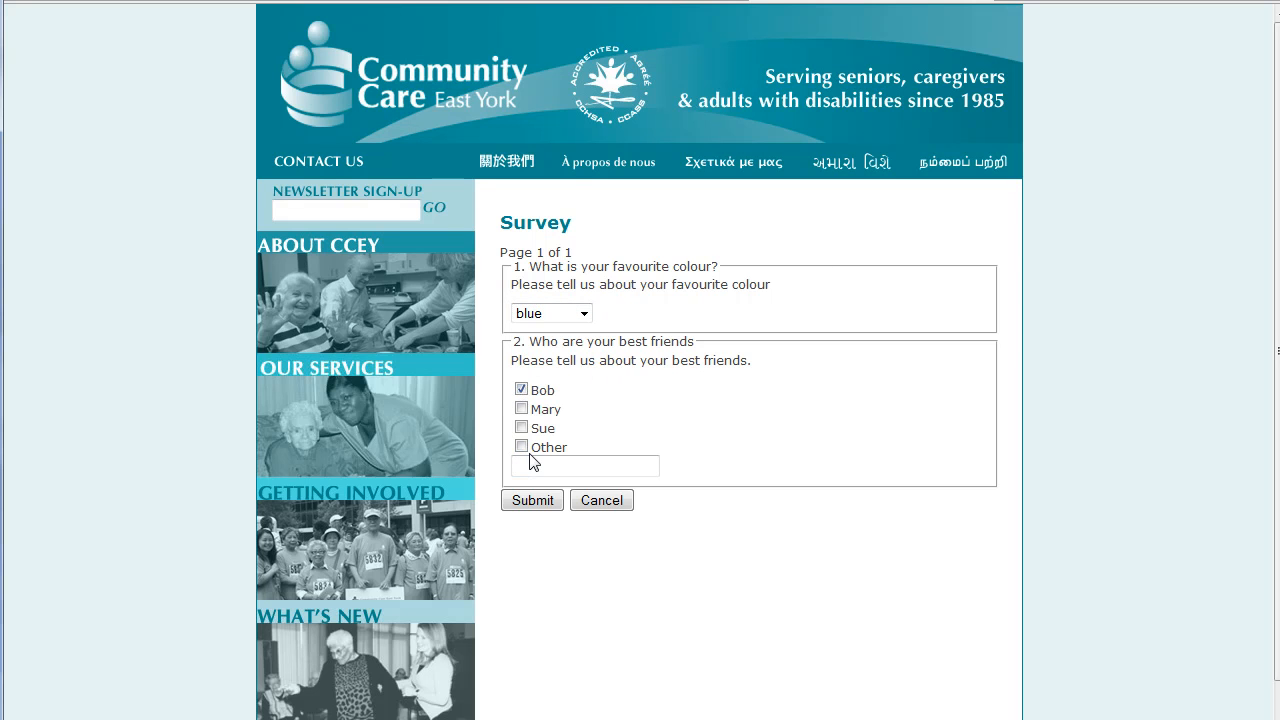
{"action": "left_click", "coordinate": [521, 446]}
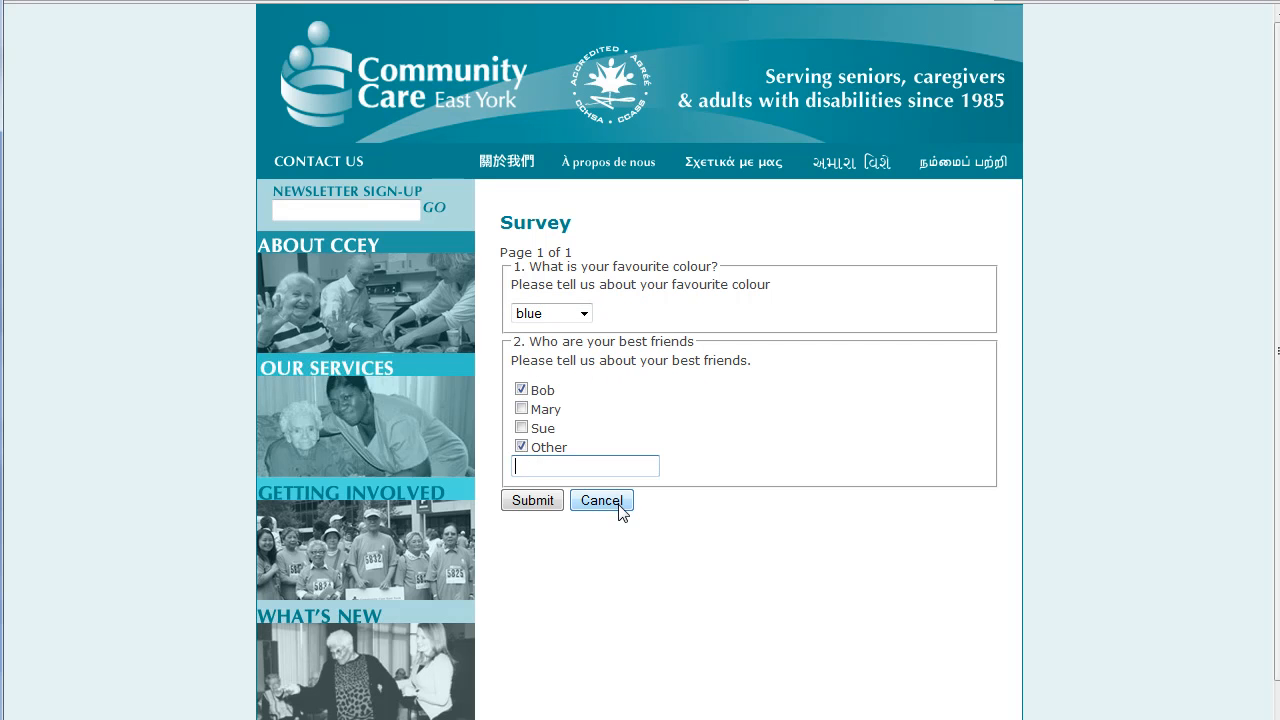
{"action": "type", "text": "Jane"}
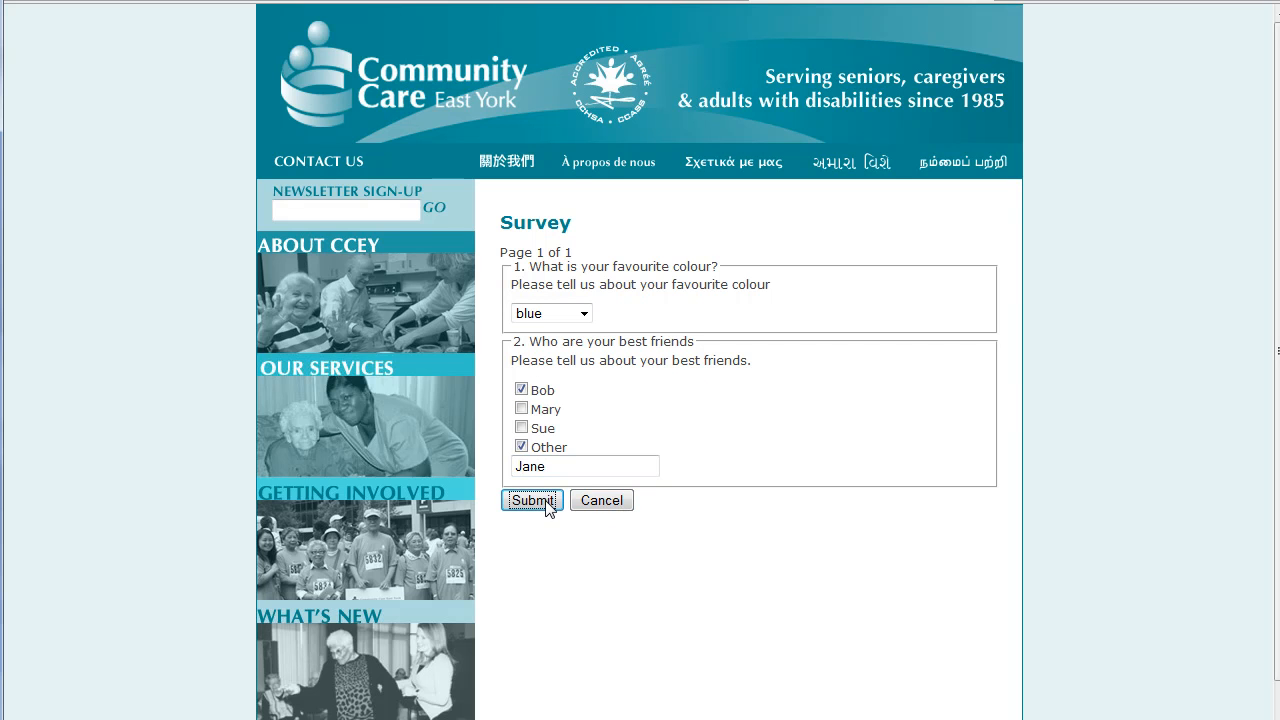
Submit the survey, see the thank-you message, and return to the Survey 1 backend list.
{"action": "left_click", "coordinate": [531, 500]}
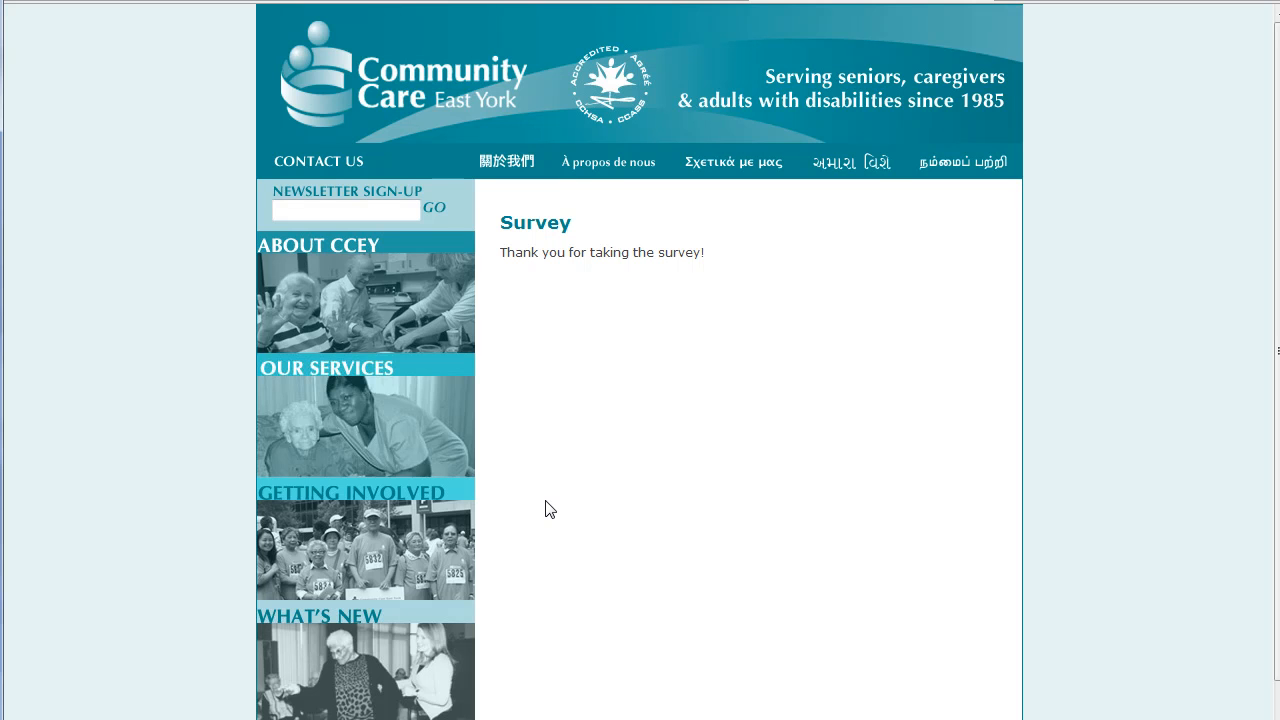
{"action": "mouse_move", "coordinate": [458, 278]}
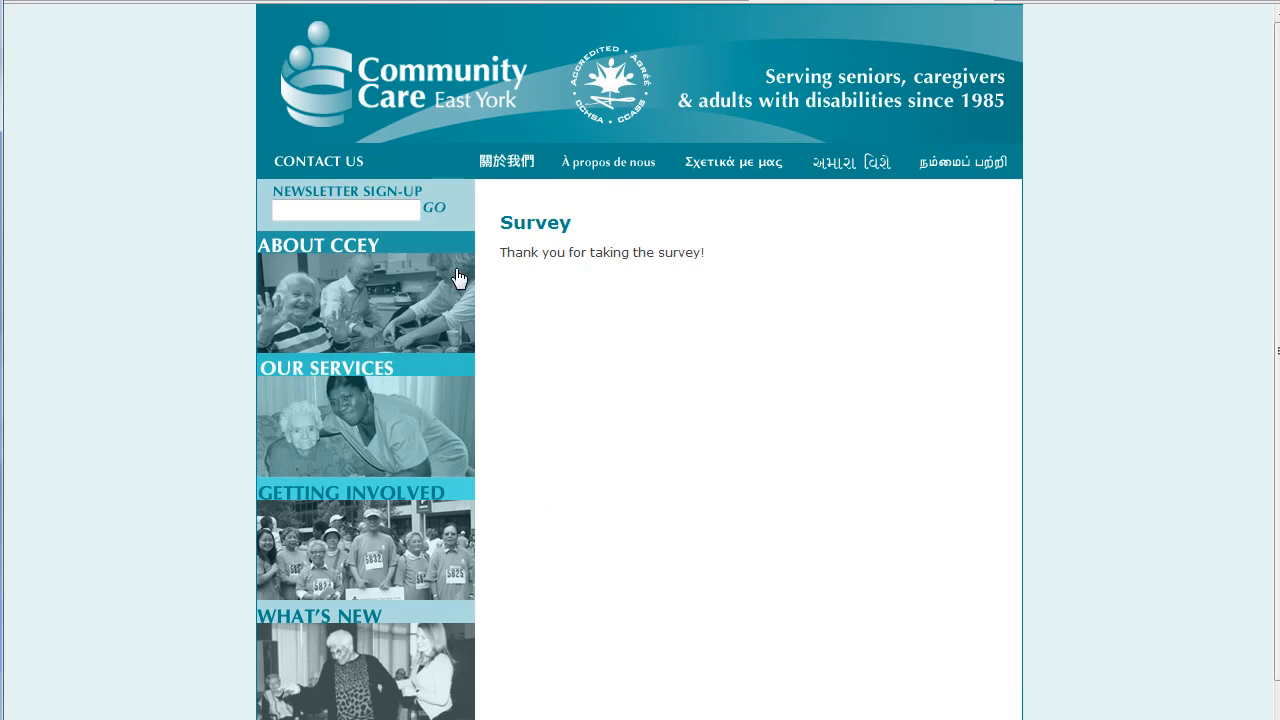
{"action": "left_click", "coordinate": [352, 492]}
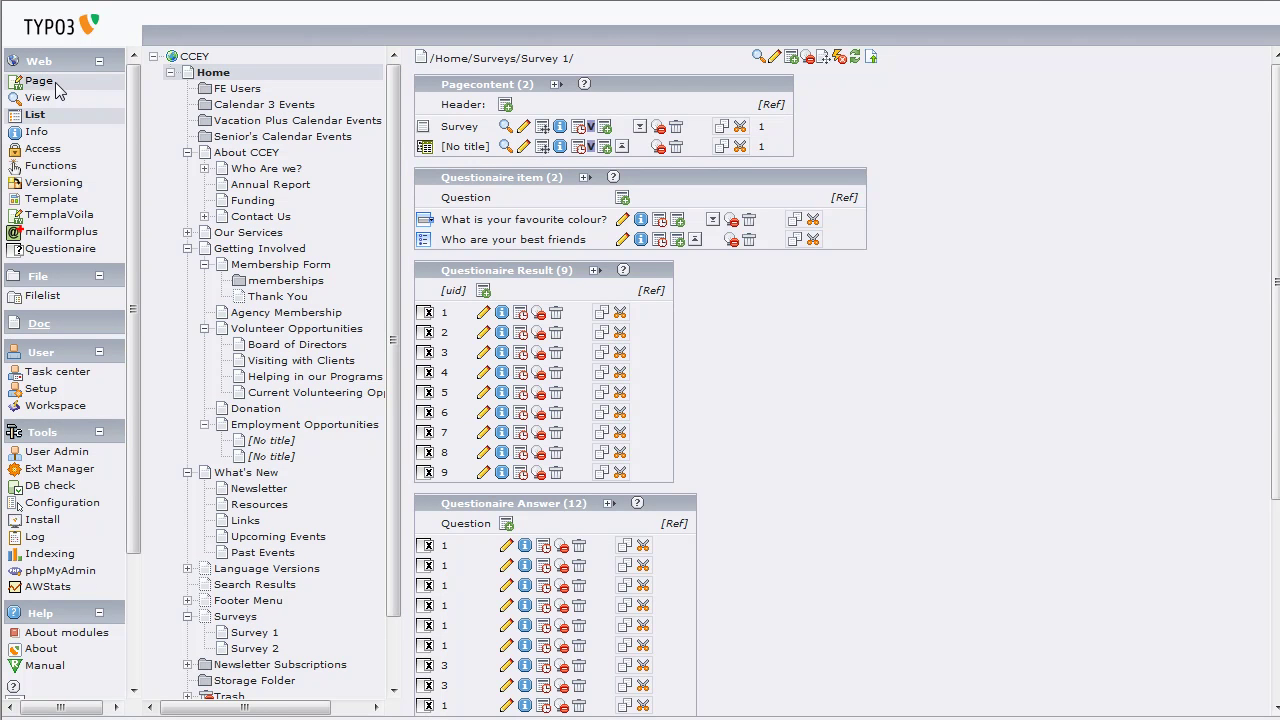
Open Survey 1 in the Page module to show its Survey text and pbsurvey plugin elements.
{"action": "left_click", "coordinate": [40, 80]}
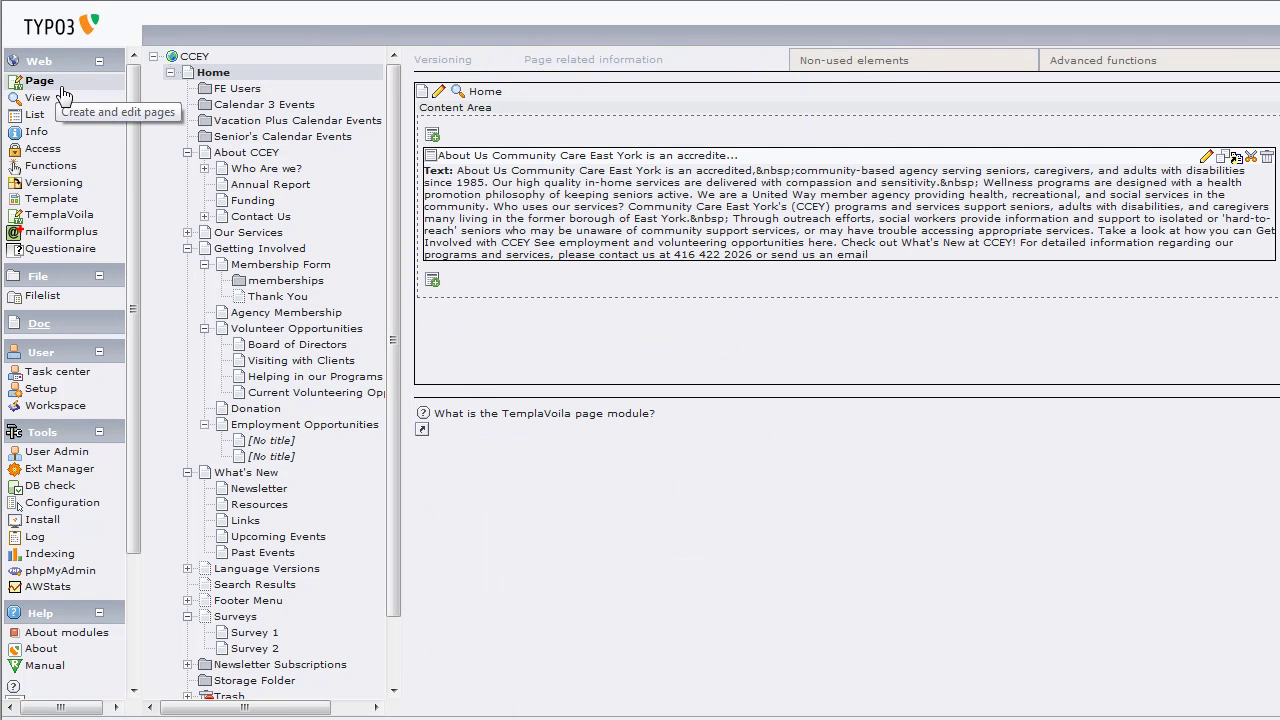
{"action": "mouse_move", "coordinate": [283, 424]}
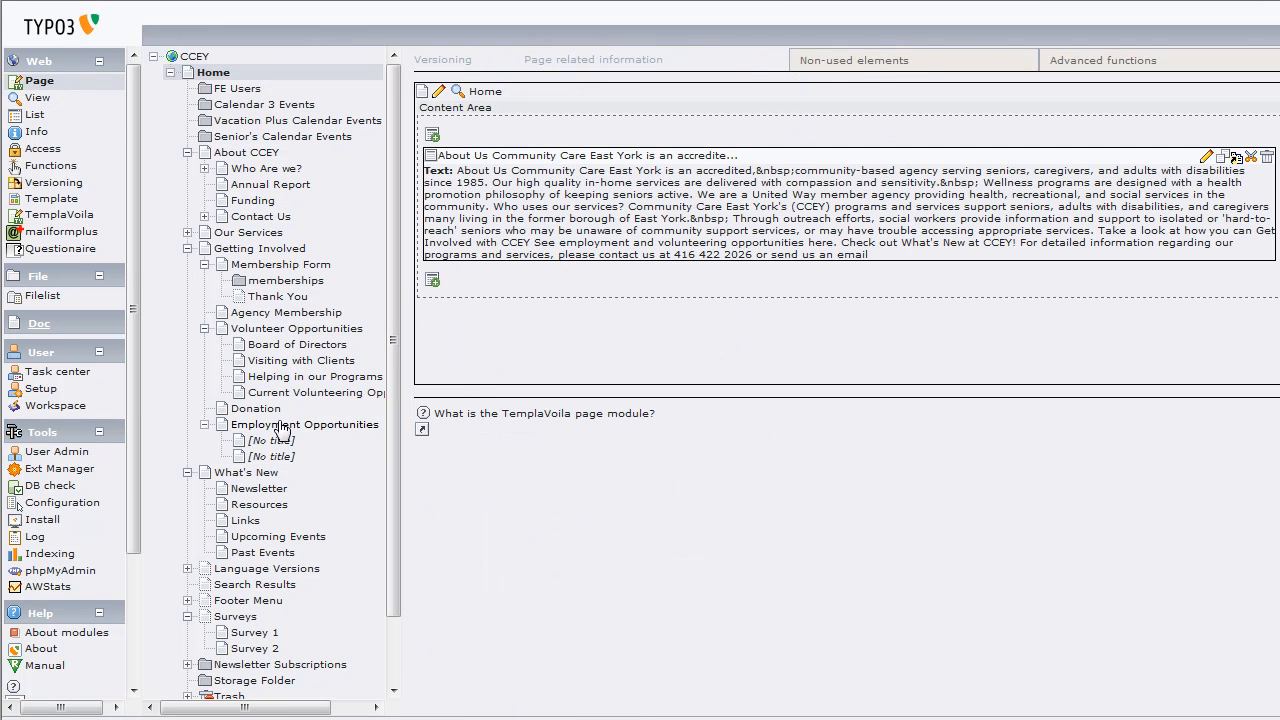
{"action": "mouse_move", "coordinate": [62, 502]}
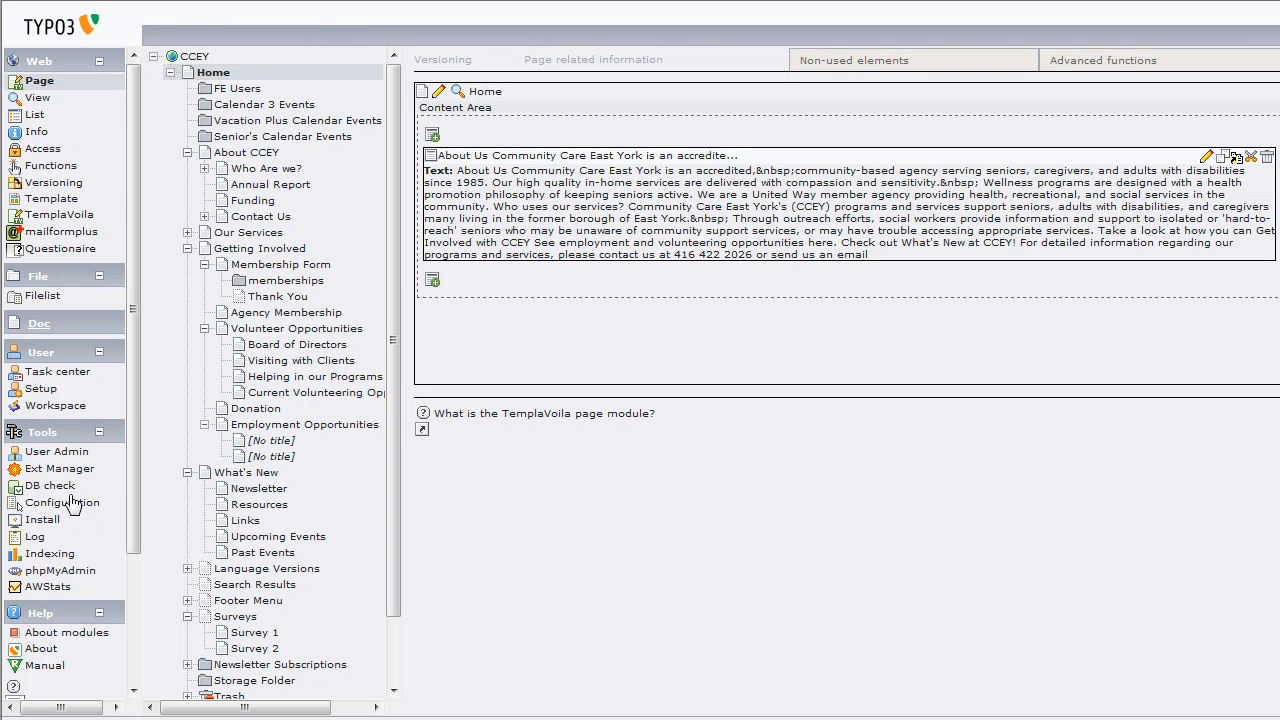
{"action": "mouse_move", "coordinate": [165, 217]}
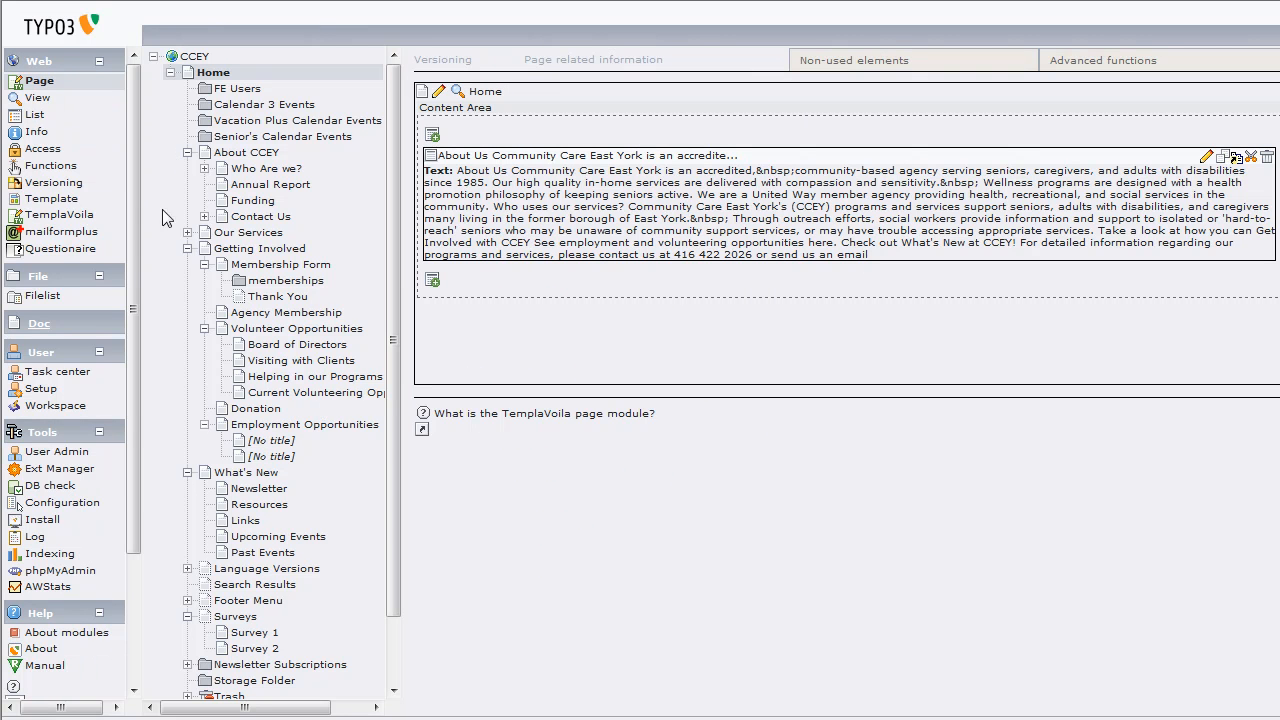
{"action": "mouse_move", "coordinate": [495, 548]}
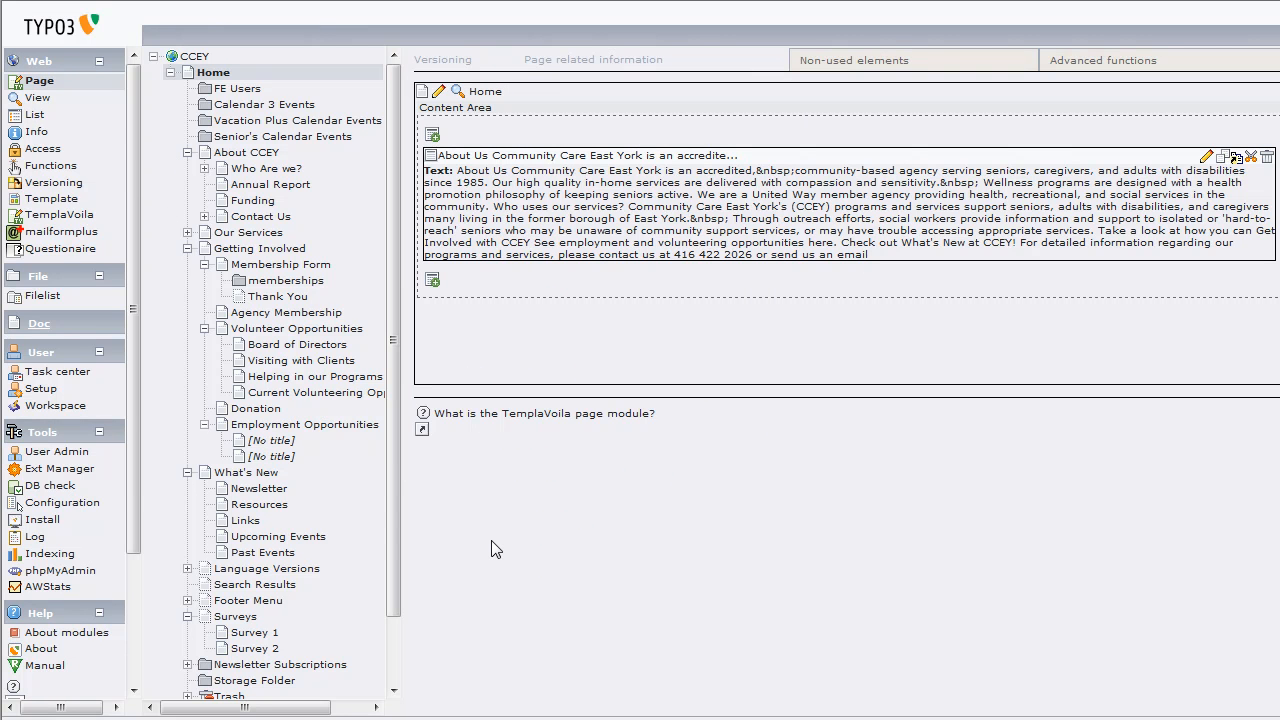
{"action": "mouse_move", "coordinate": [465, 322]}
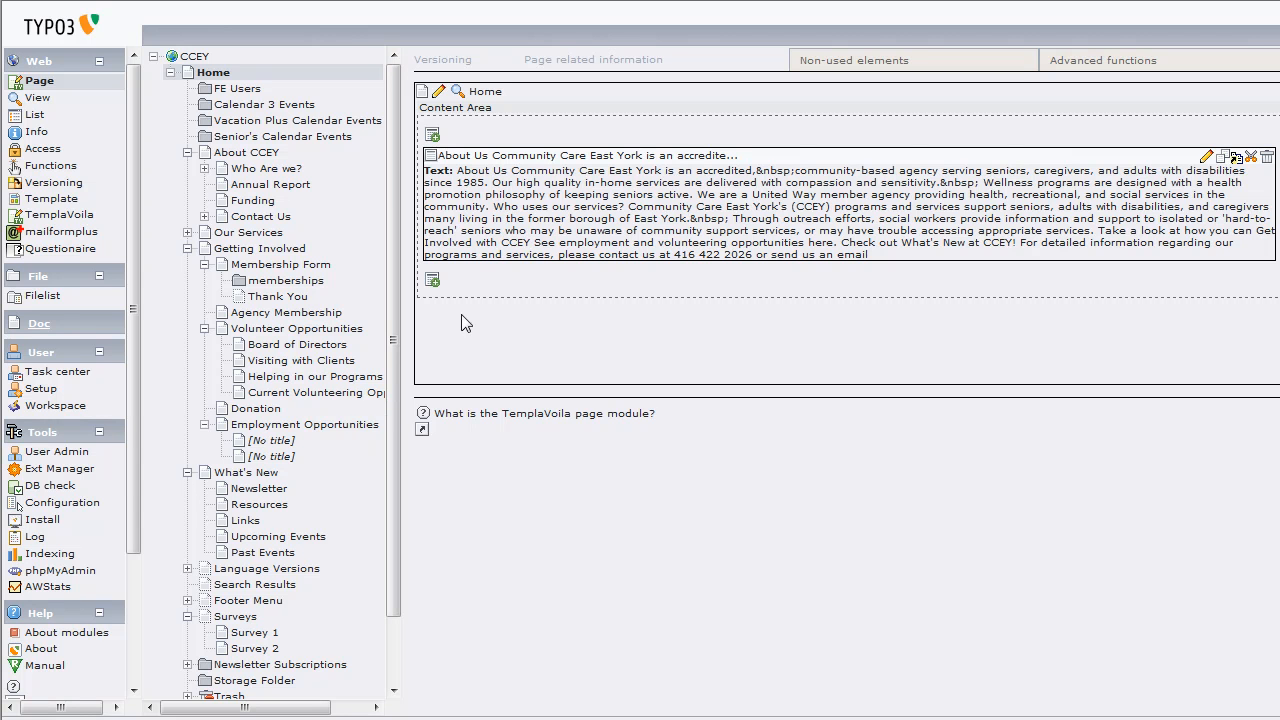
{"action": "mouse_move", "coordinate": [392, 95]}
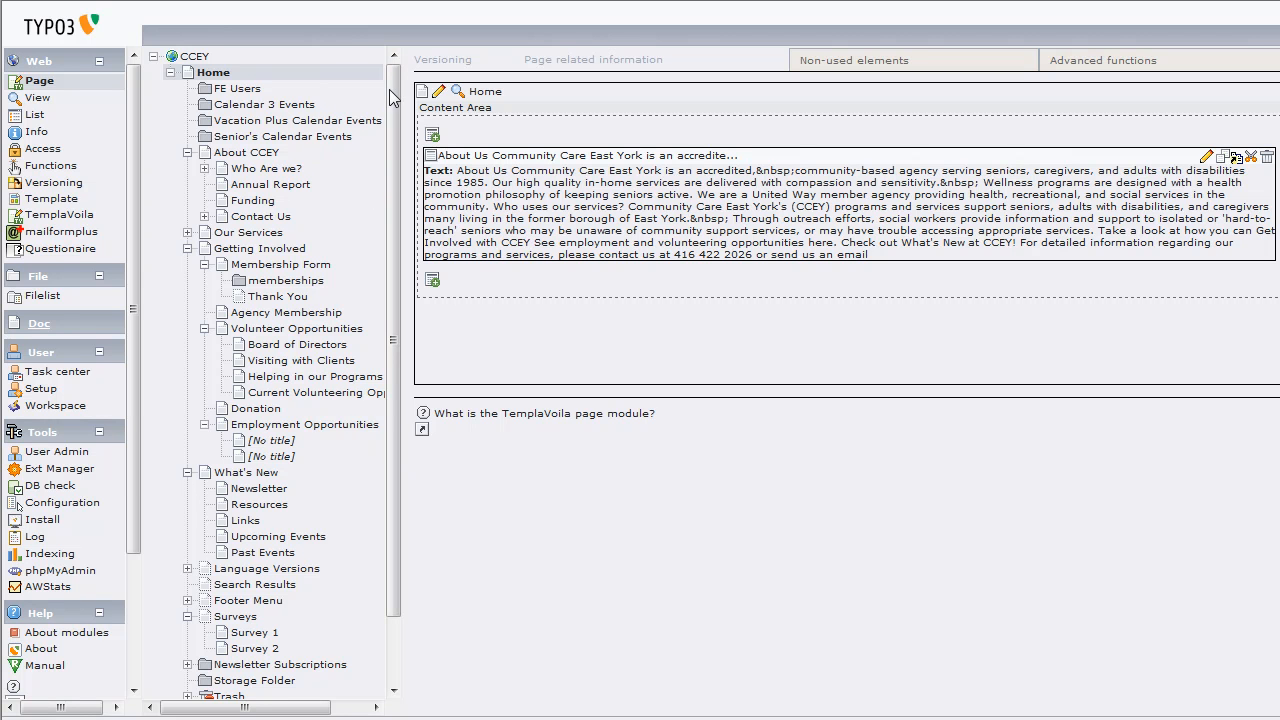
{"action": "scroll", "scroll_direction": "down", "scroll_amount": 3}
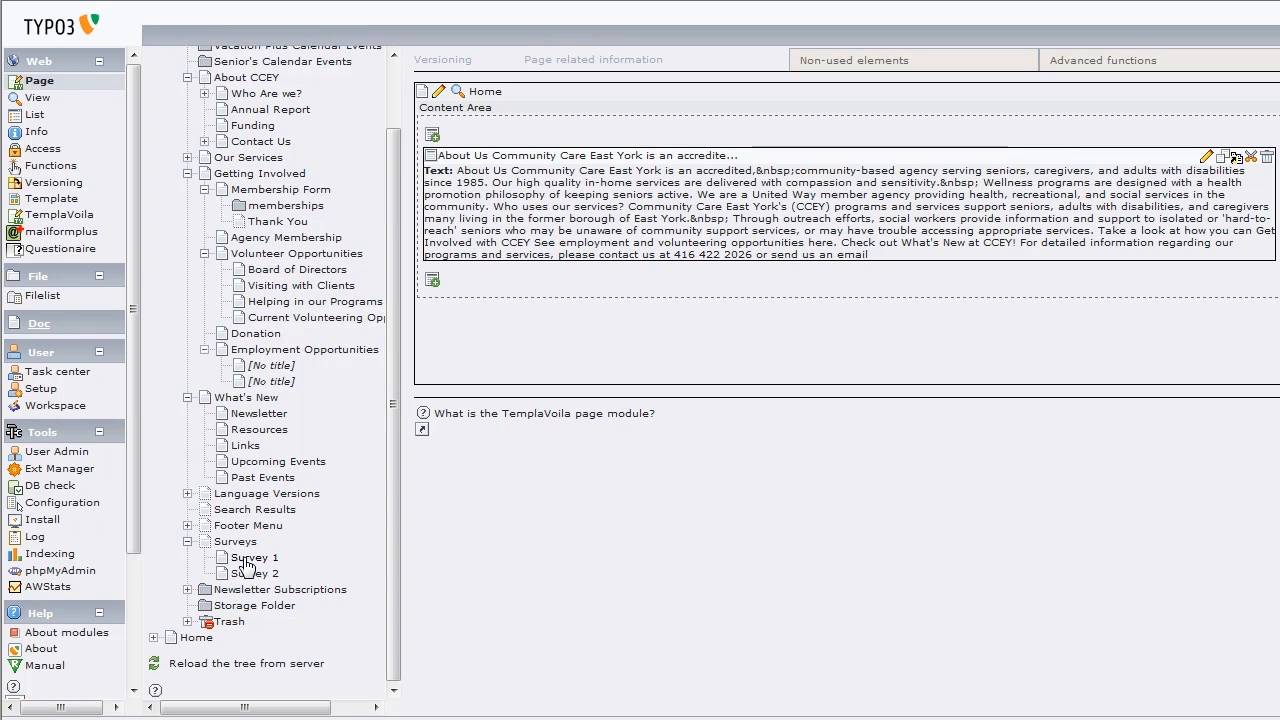
{"action": "left_click", "coordinate": [253, 557]}
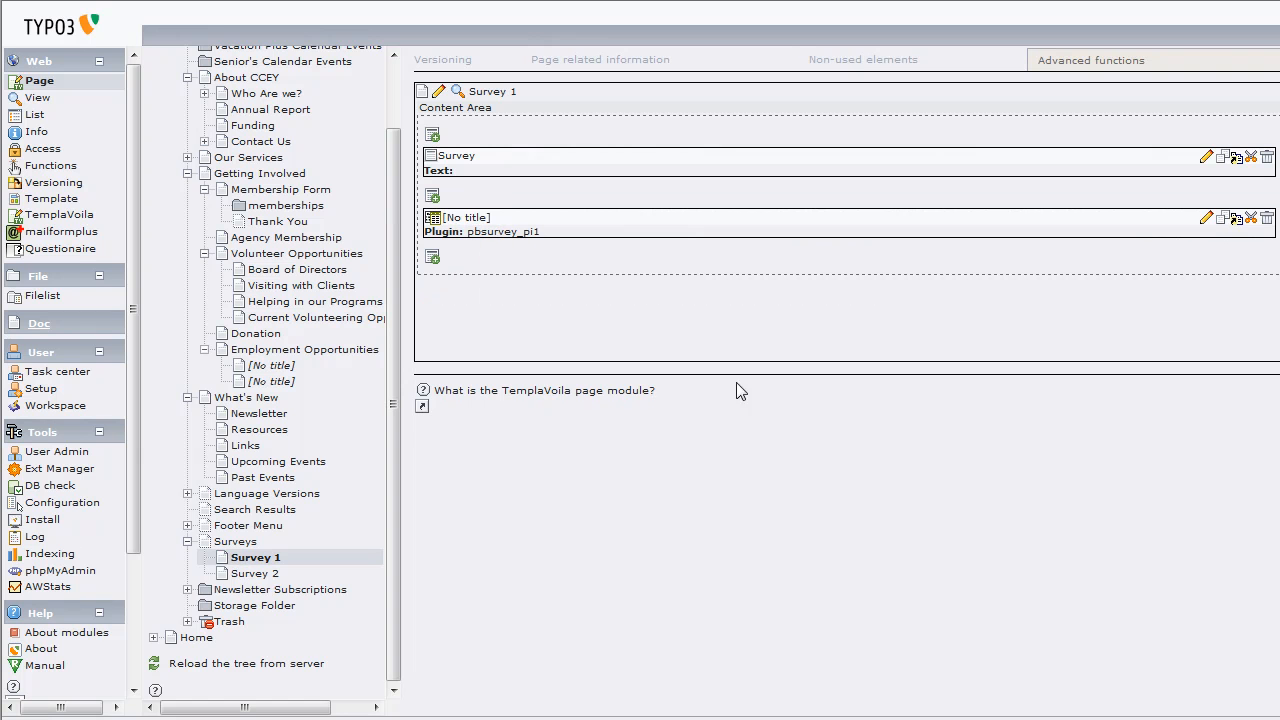
{"action": "mouse_move", "coordinate": [568, 373]}
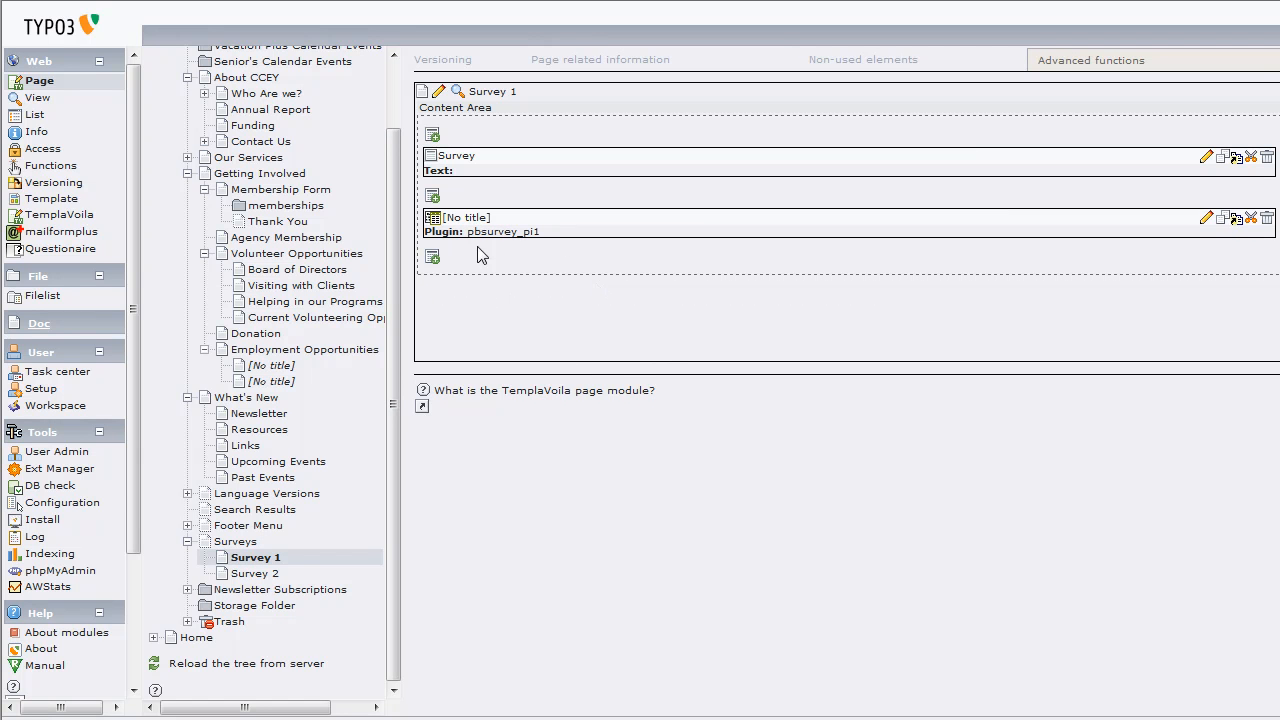
Edit the pbsurvey plugin element and browse its Mail, Completion, Navigation and Numbering tabs.
{"action": "left_click", "coordinate": [1206, 218]}
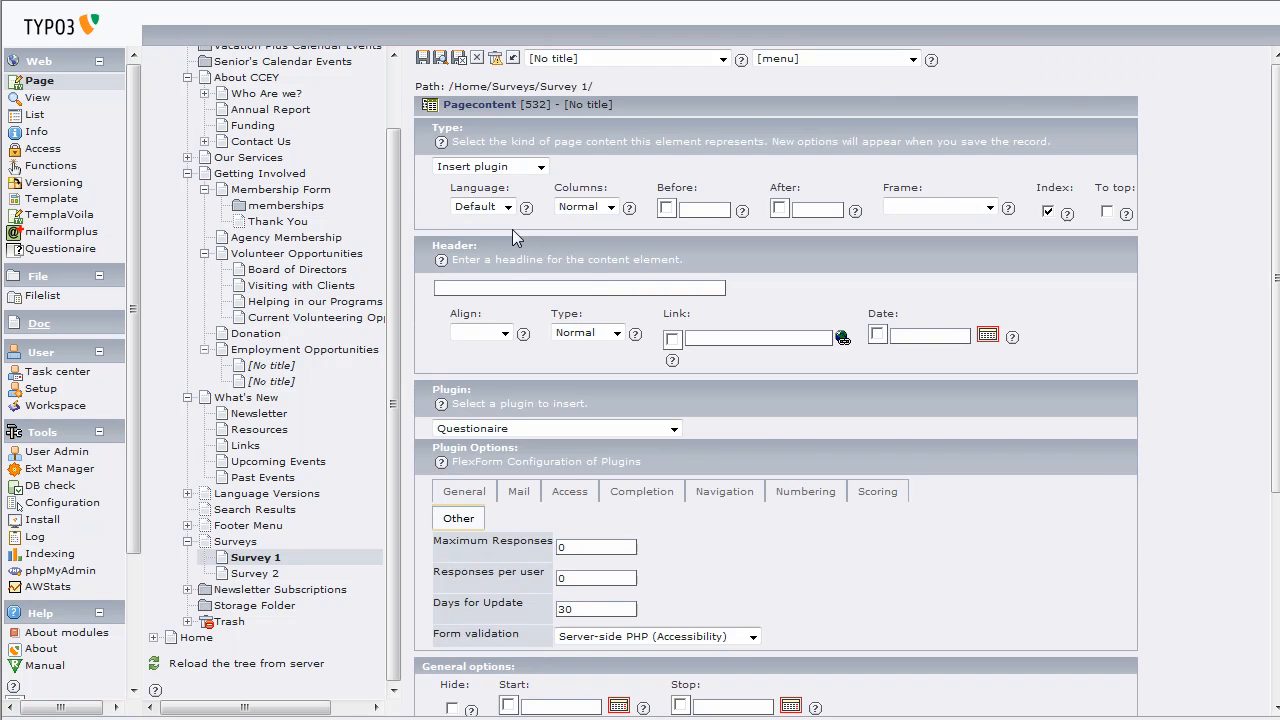
{"action": "scroll", "scroll_direction": "down", "scroll_amount": 3}
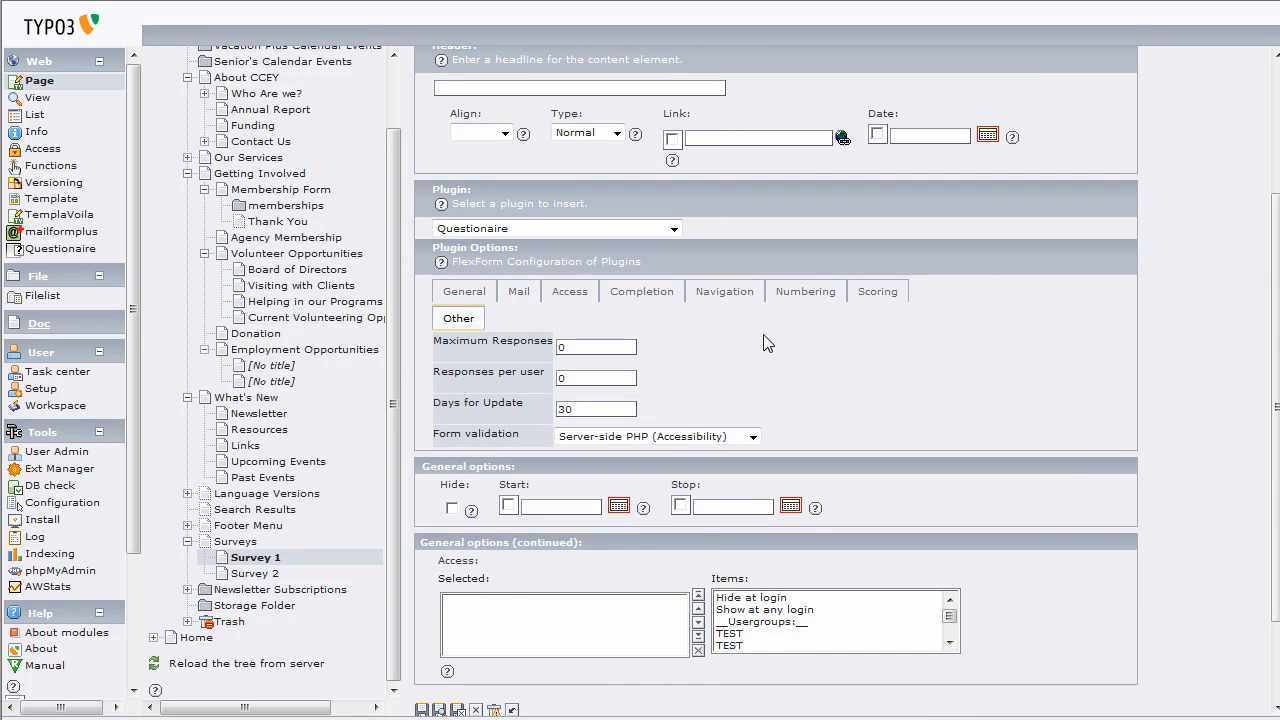
{"action": "left_click", "coordinate": [518, 291]}
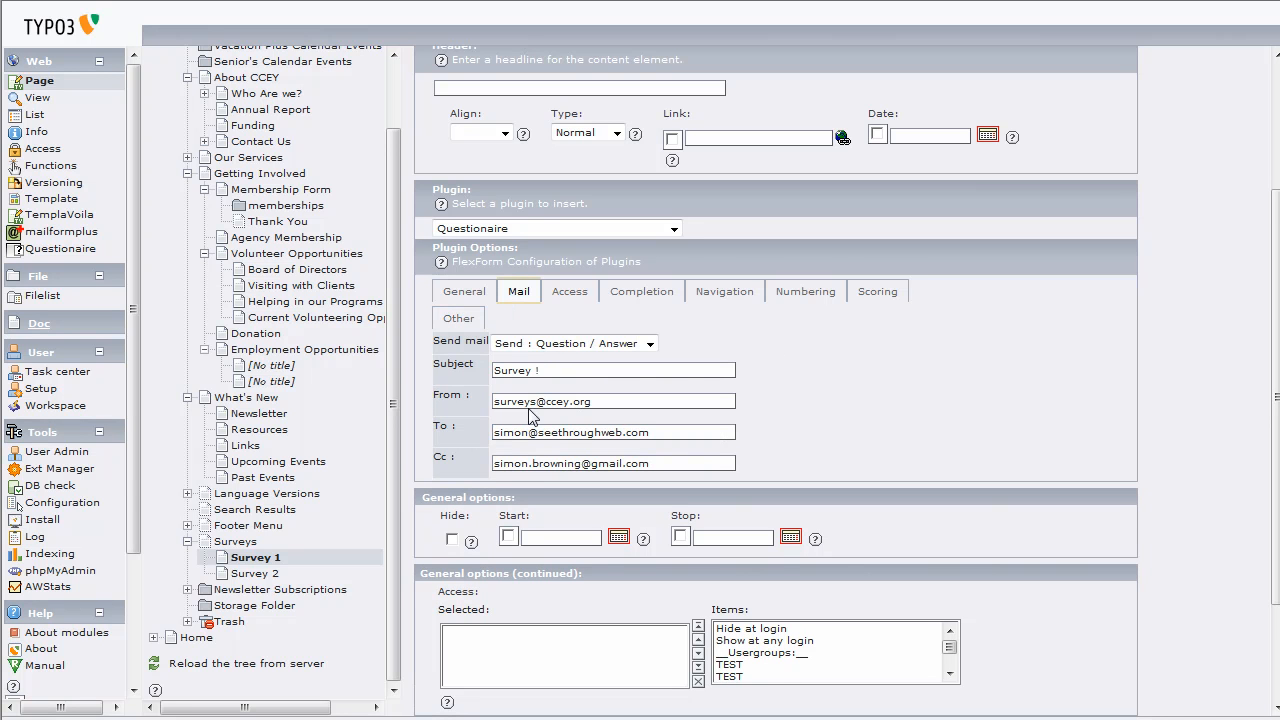
{"action": "left_click", "coordinate": [641, 291]}
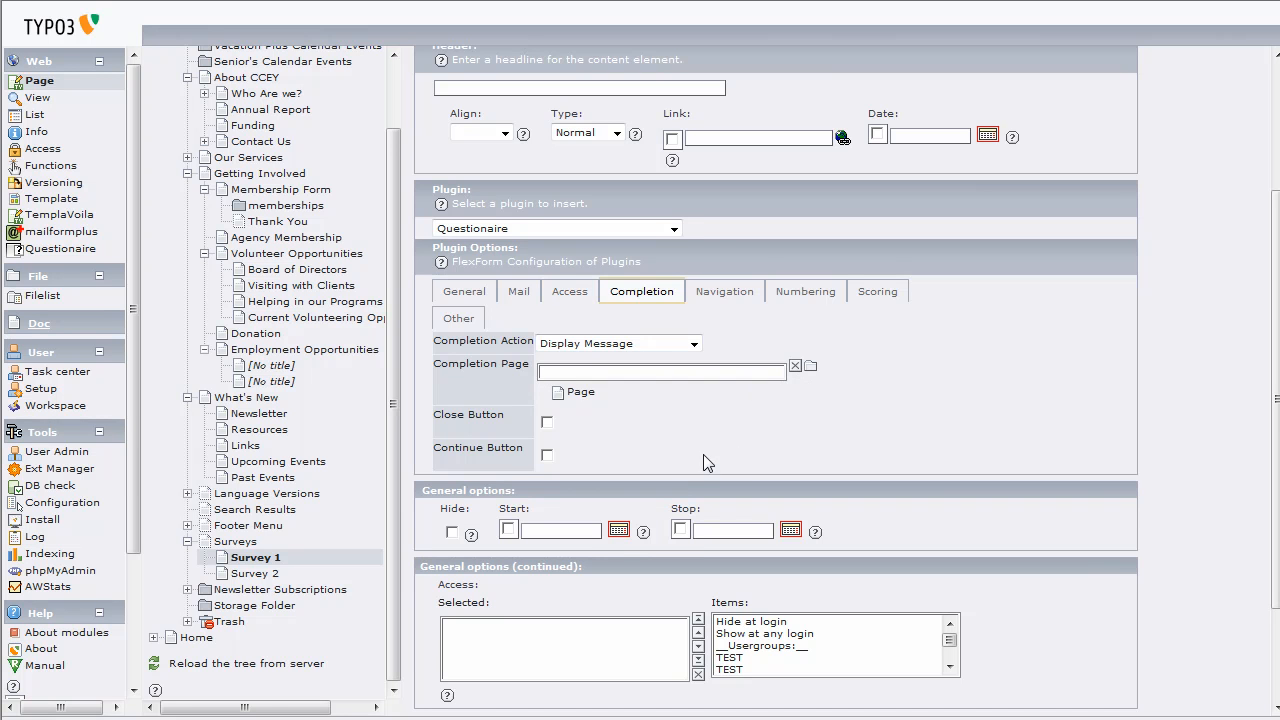
{"action": "mouse_move", "coordinate": [788, 298]}
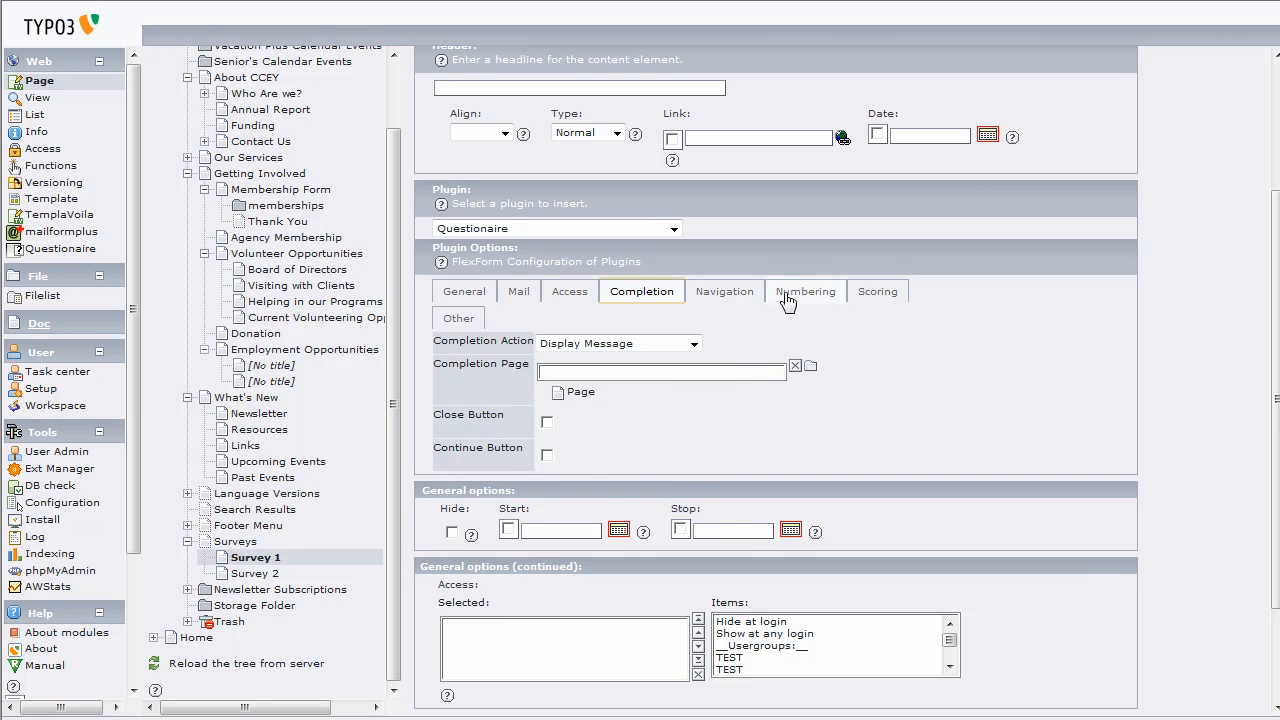
{"action": "left_click", "coordinate": [724, 291]}
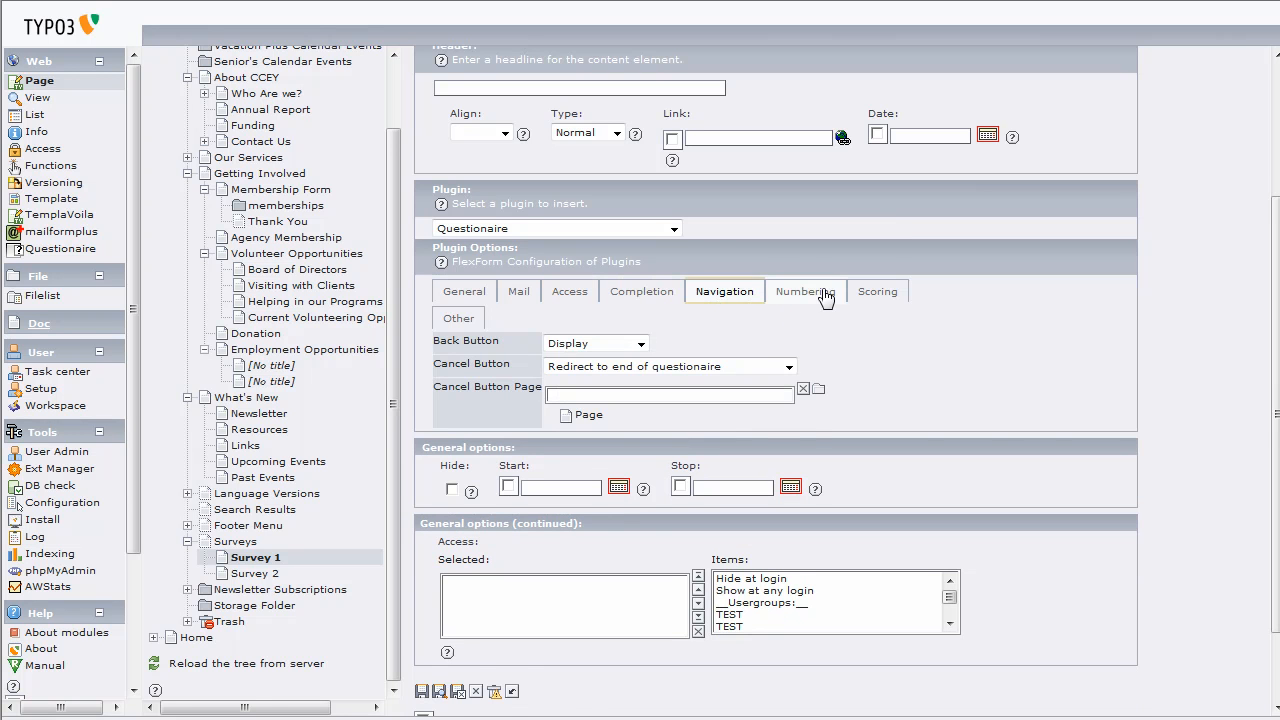
{"action": "left_click", "coordinate": [805, 291]}
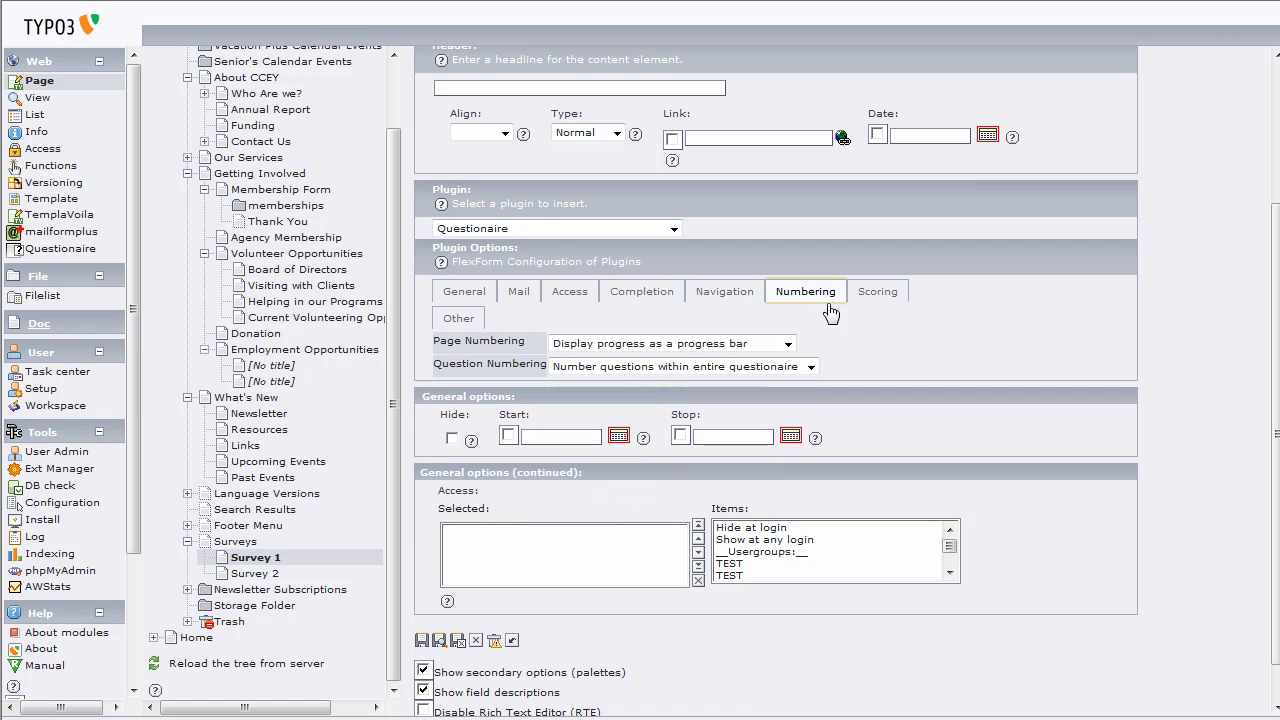
{"action": "mouse_move", "coordinate": [735, 320]}
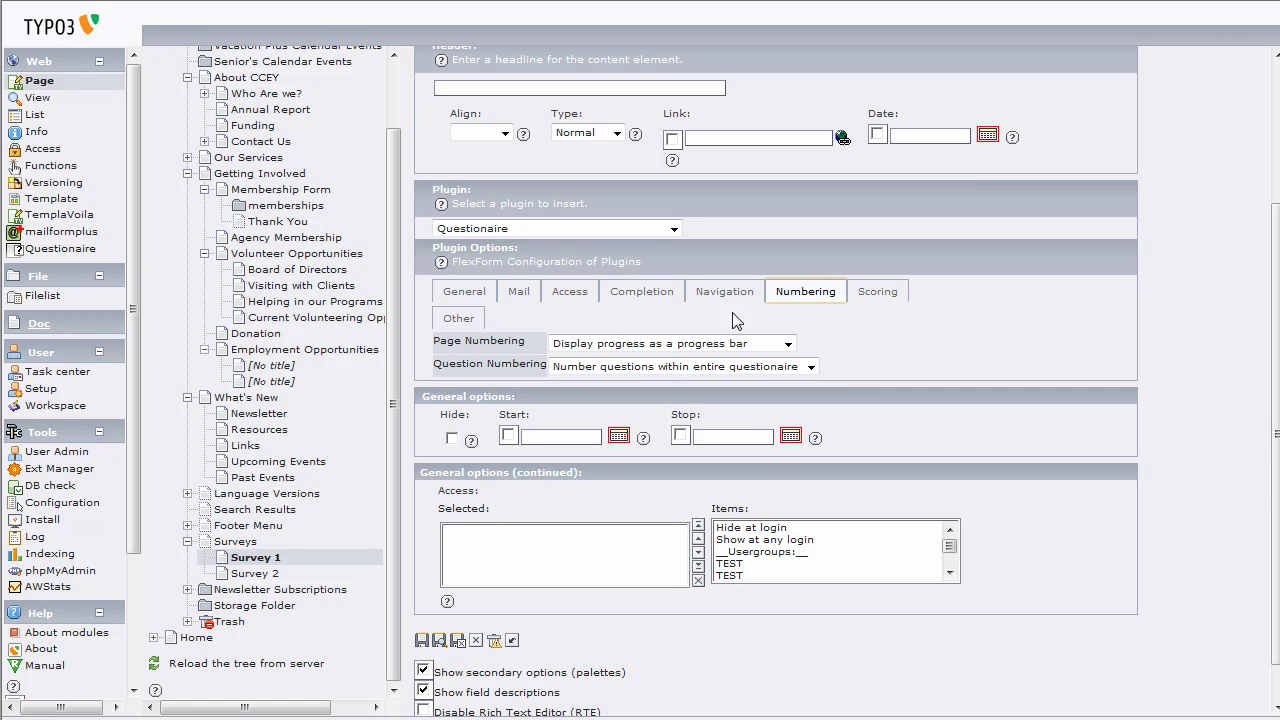
Switch the questionnaire plugin back to its General tab with starting point and template file.
{"action": "left_click", "coordinate": [463, 291]}
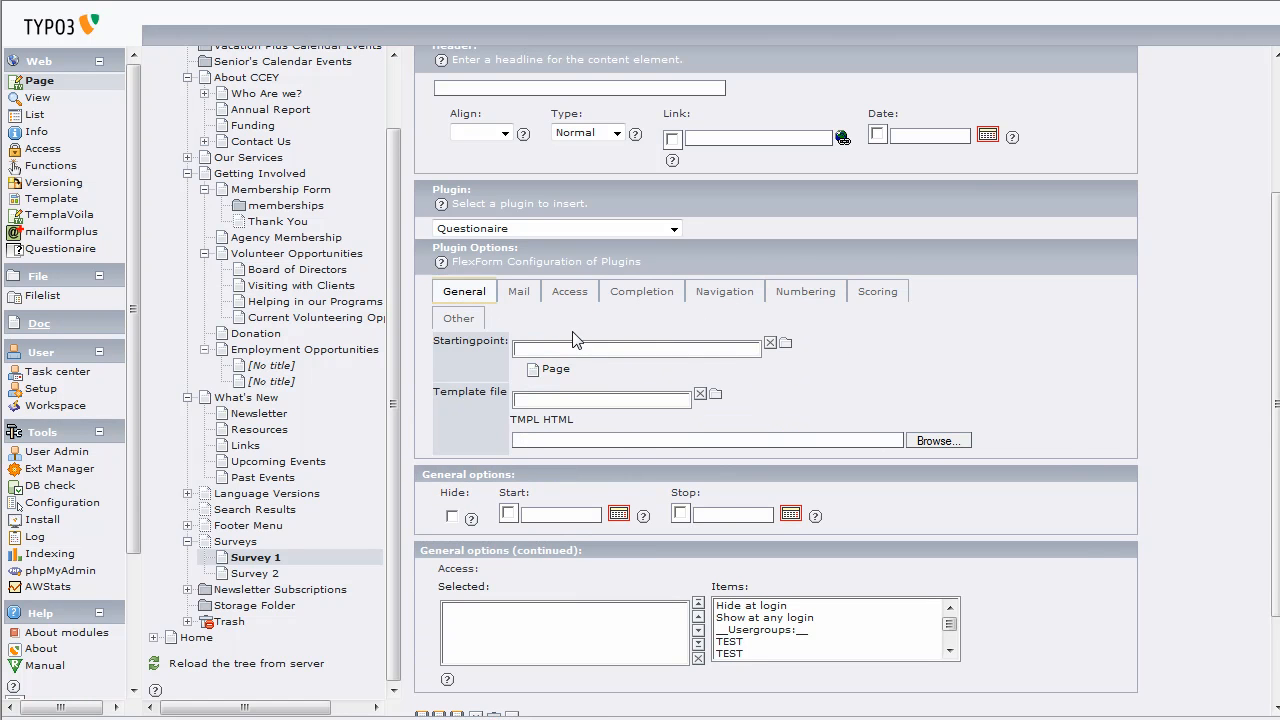
{"action": "mouse_move", "coordinate": [501, 358]}
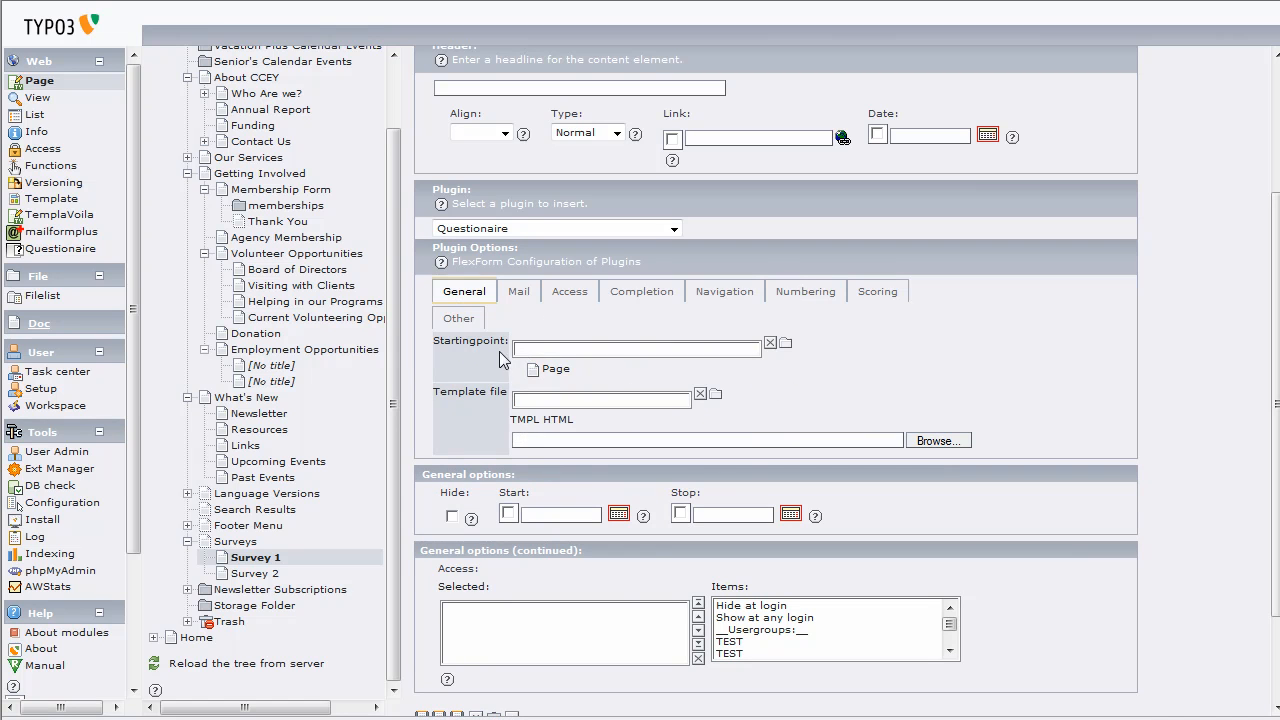
{"action": "mouse_move", "coordinate": [530, 356]}
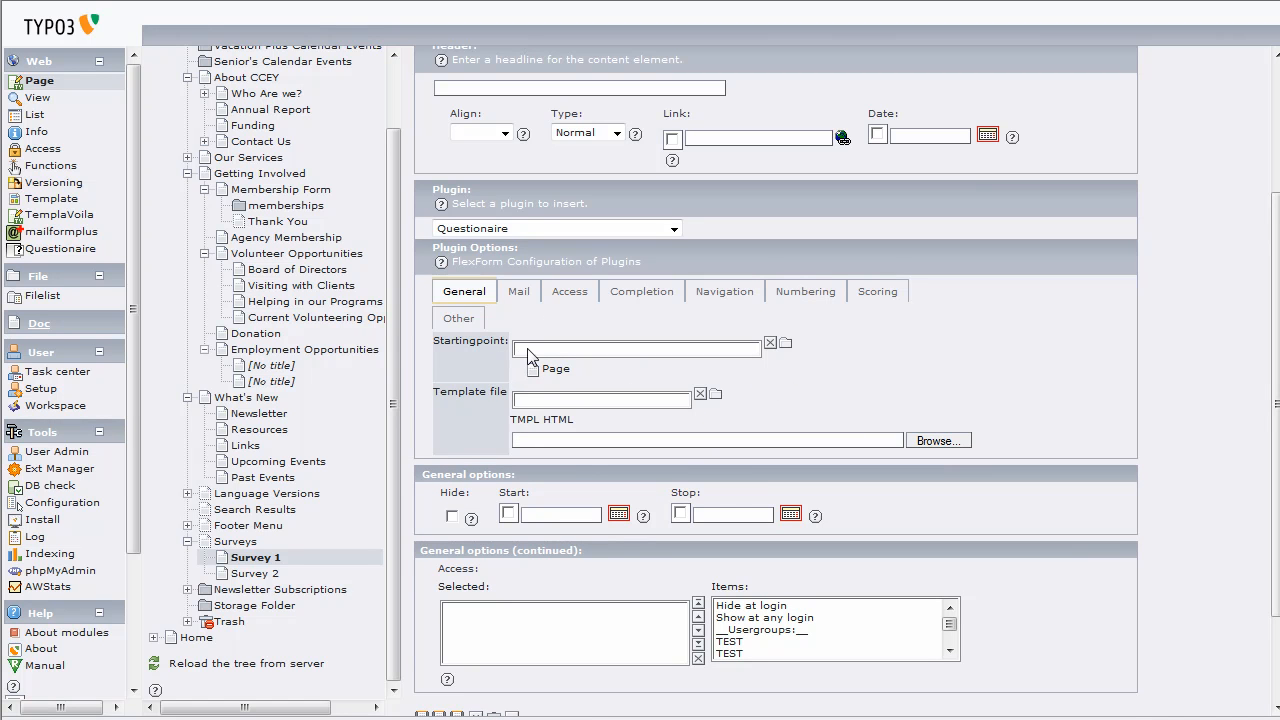
{"action": "mouse_move", "coordinate": [540, 355]}
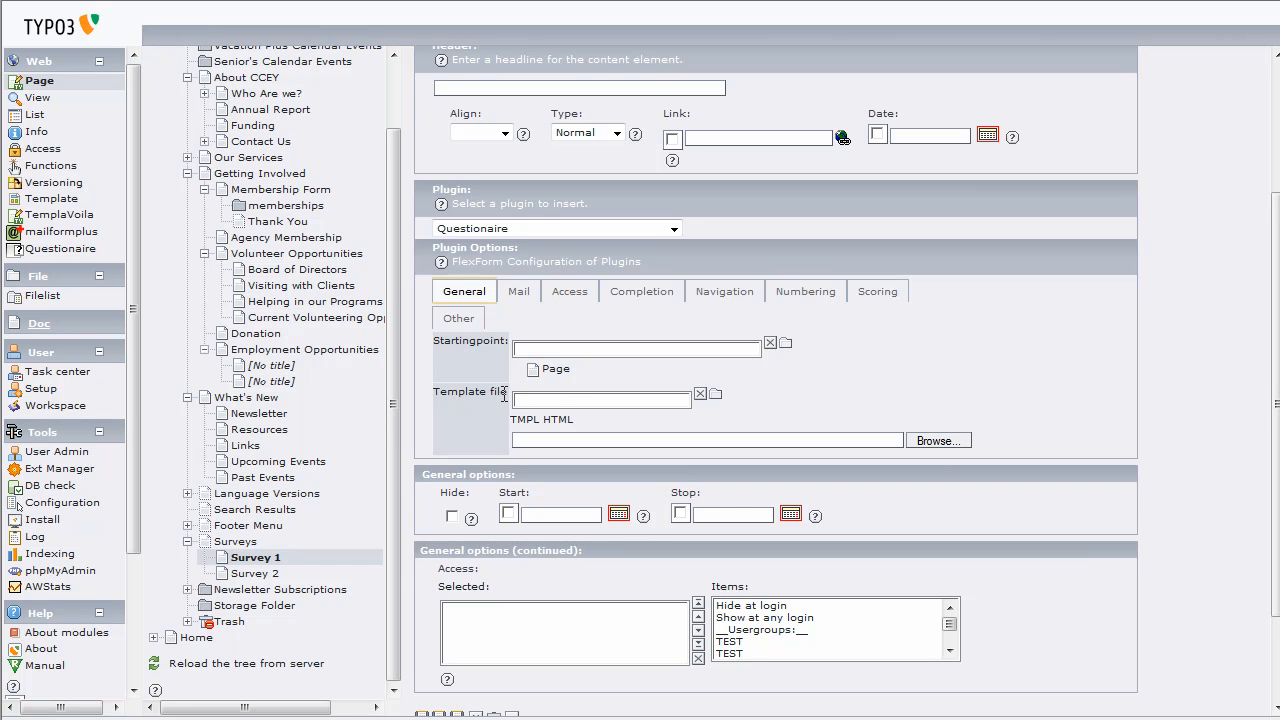
{"action": "mouse_move", "coordinate": [415, 427]}
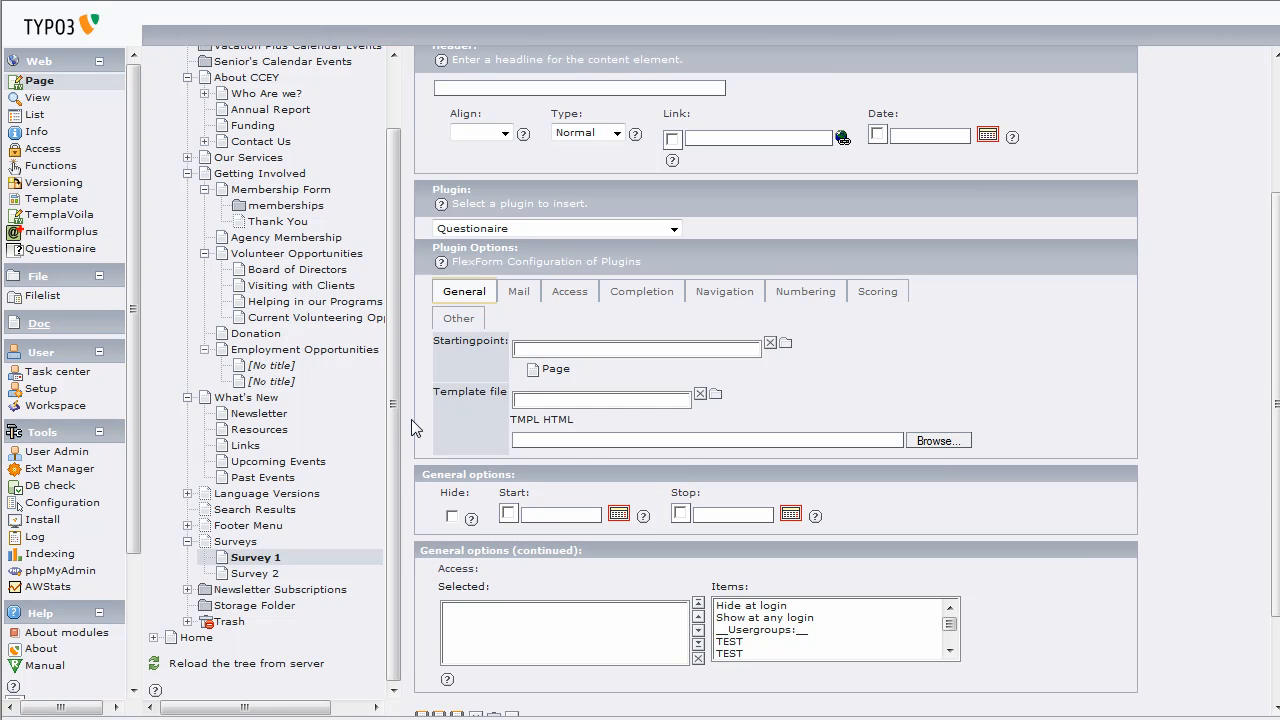
{"action": "mouse_move", "coordinate": [36, 119]}
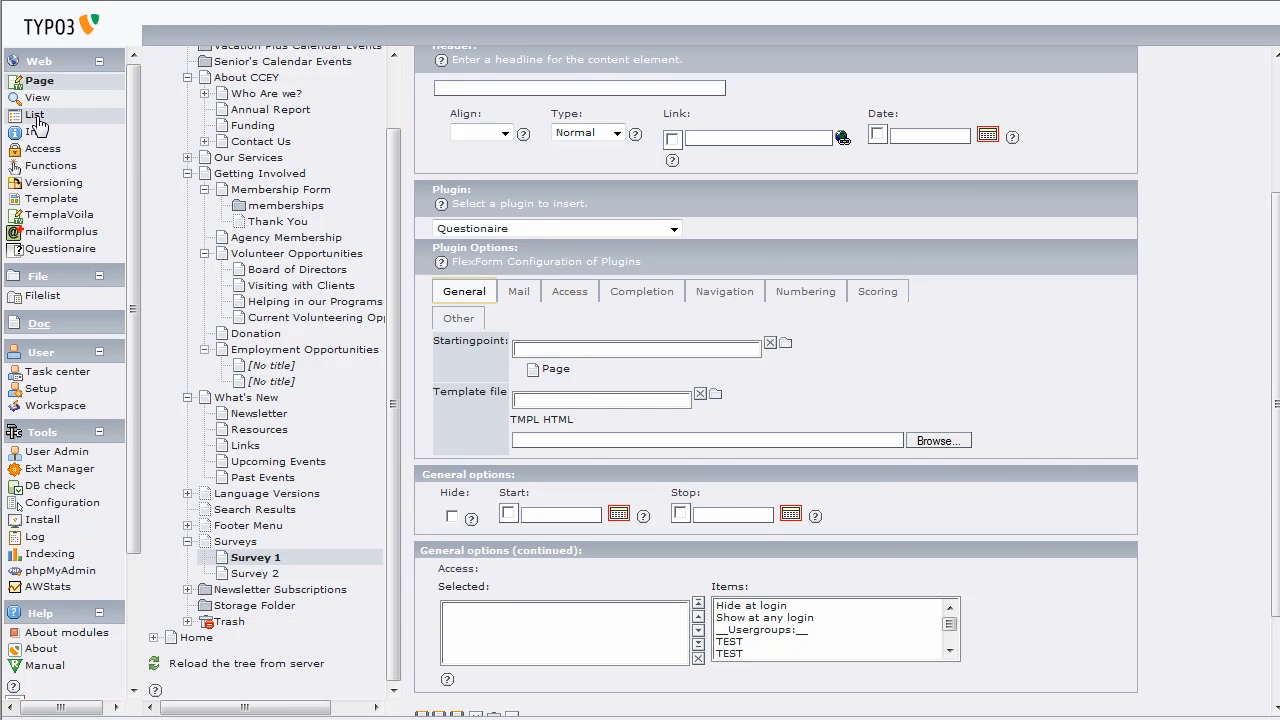
List Survey 1's records and start a new Questionaire item record.
{"action": "left_click", "coordinate": [37, 115]}
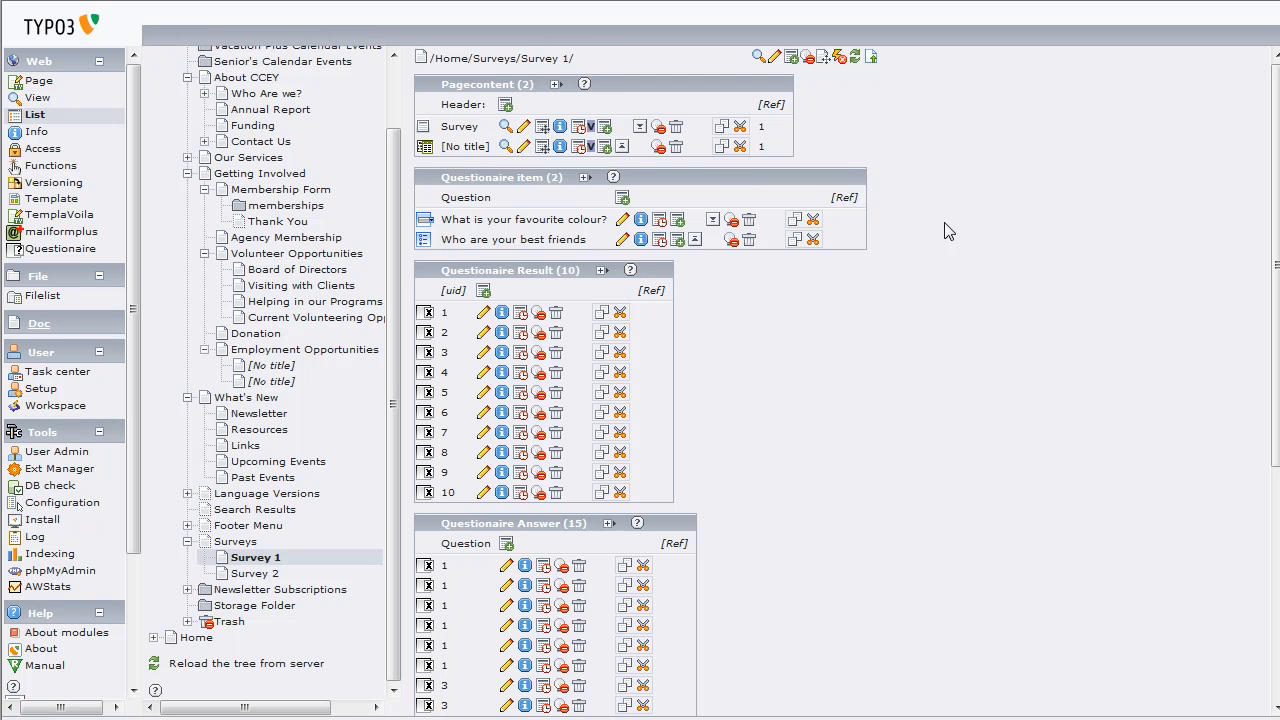
{"action": "mouse_move", "coordinate": [587, 398]}
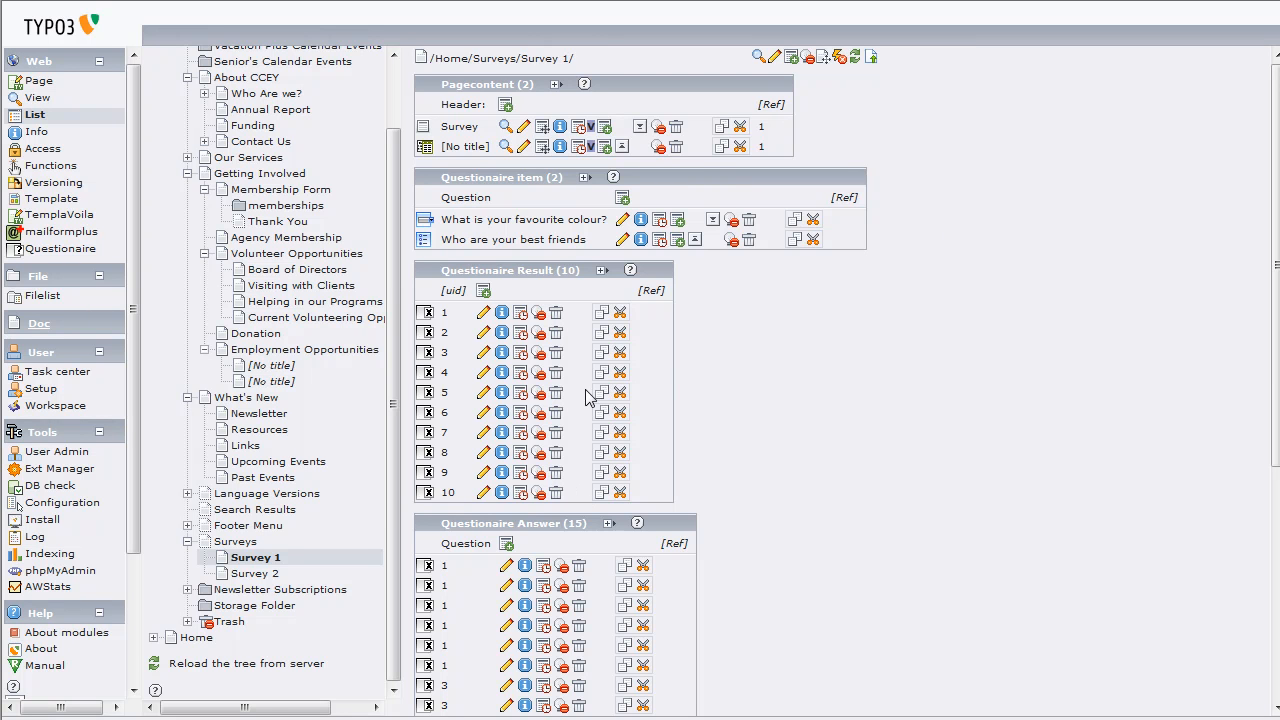
{"action": "mouse_move", "coordinate": [582, 239]}
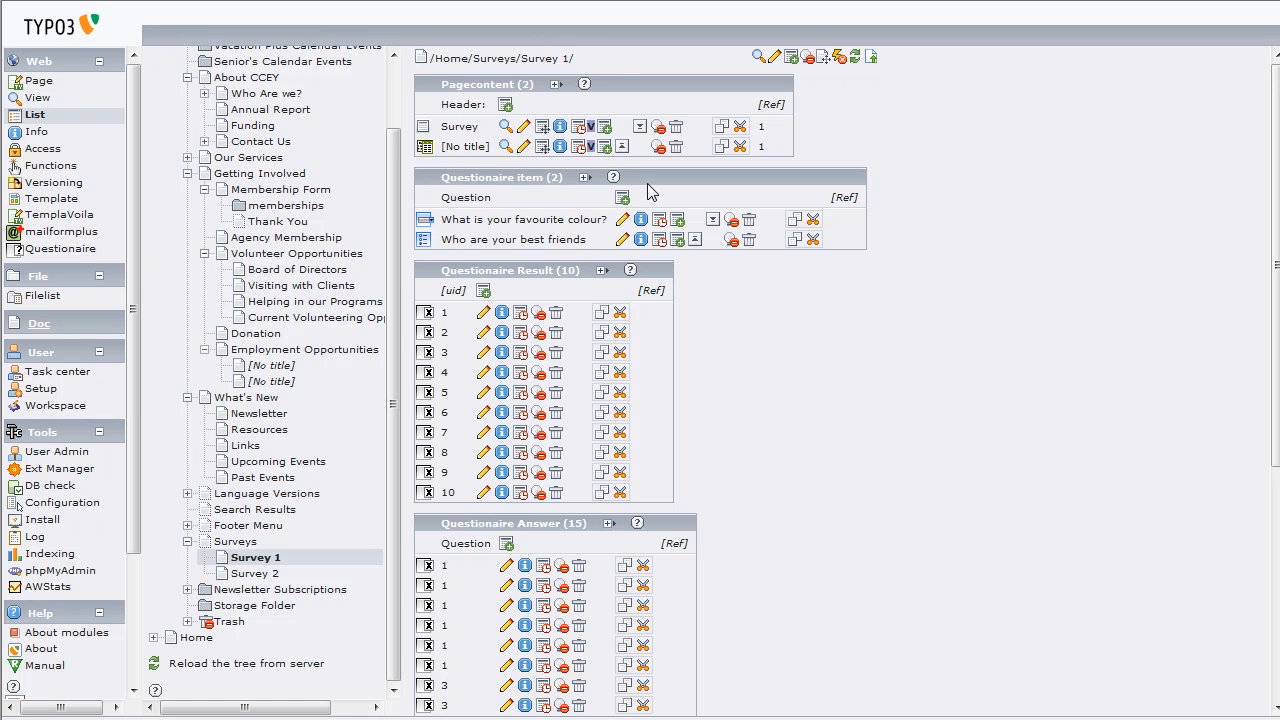
{"action": "left_click", "coordinate": [621, 197]}
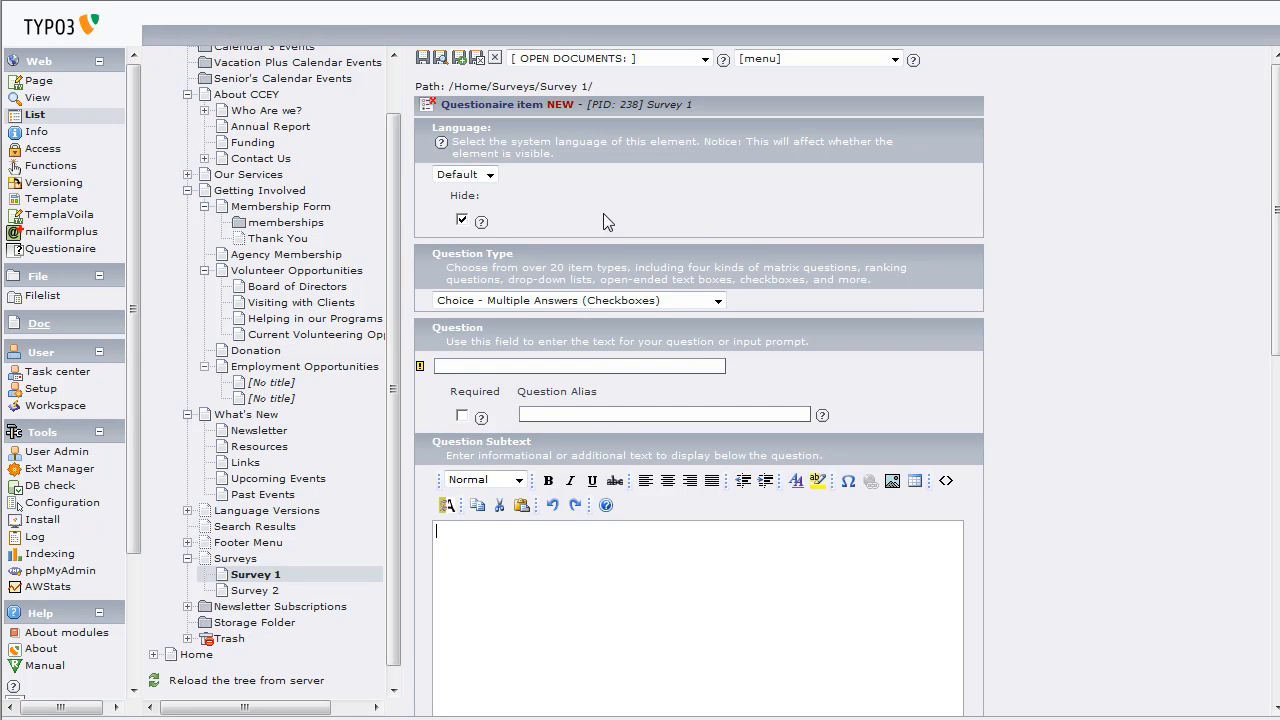
Unhide the new question, set its type to Open Ended - Comments Box, and confirm saving.
{"action": "left_click", "coordinate": [462, 219]}
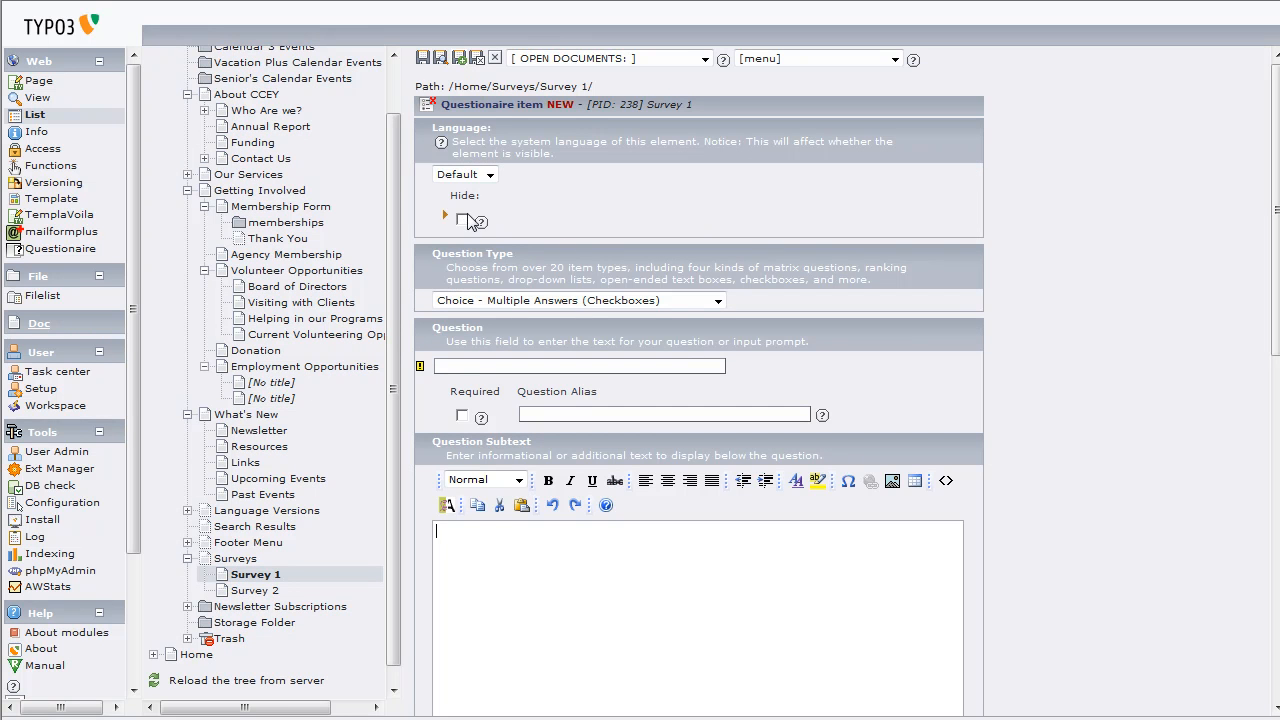
{"action": "left_click", "coordinate": [715, 300]}
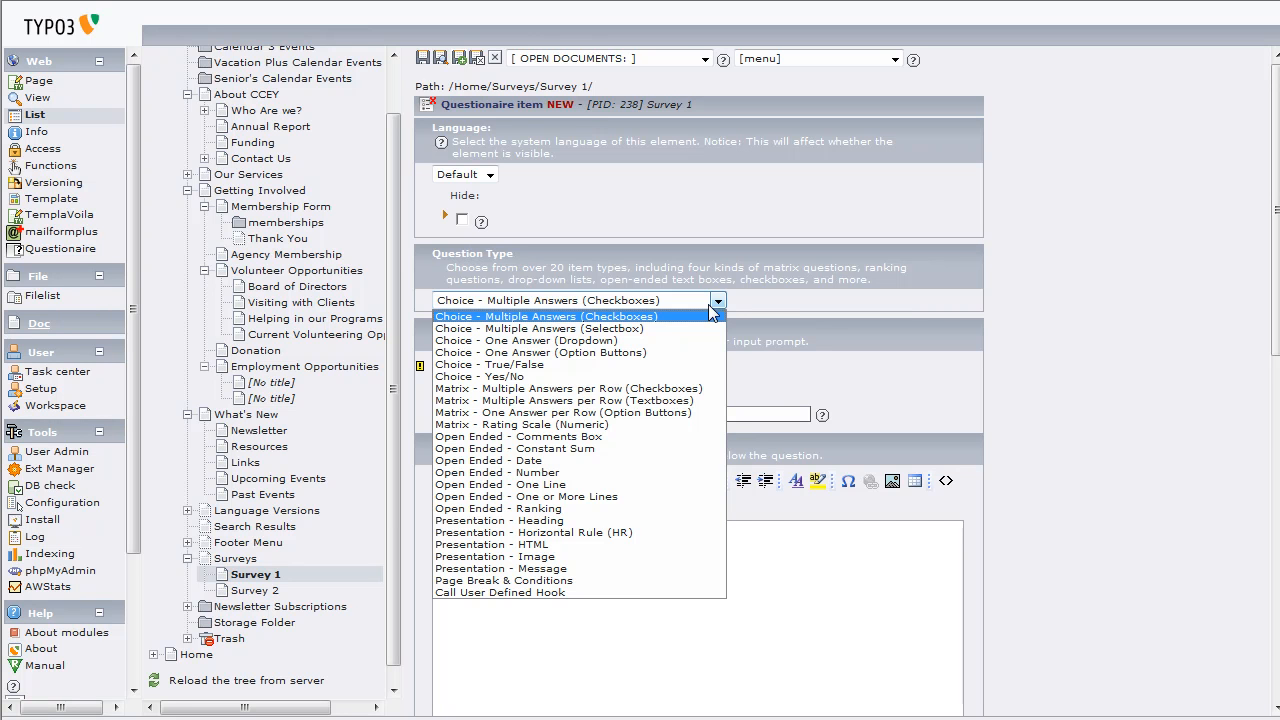
{"action": "mouse_move", "coordinate": [598, 424]}
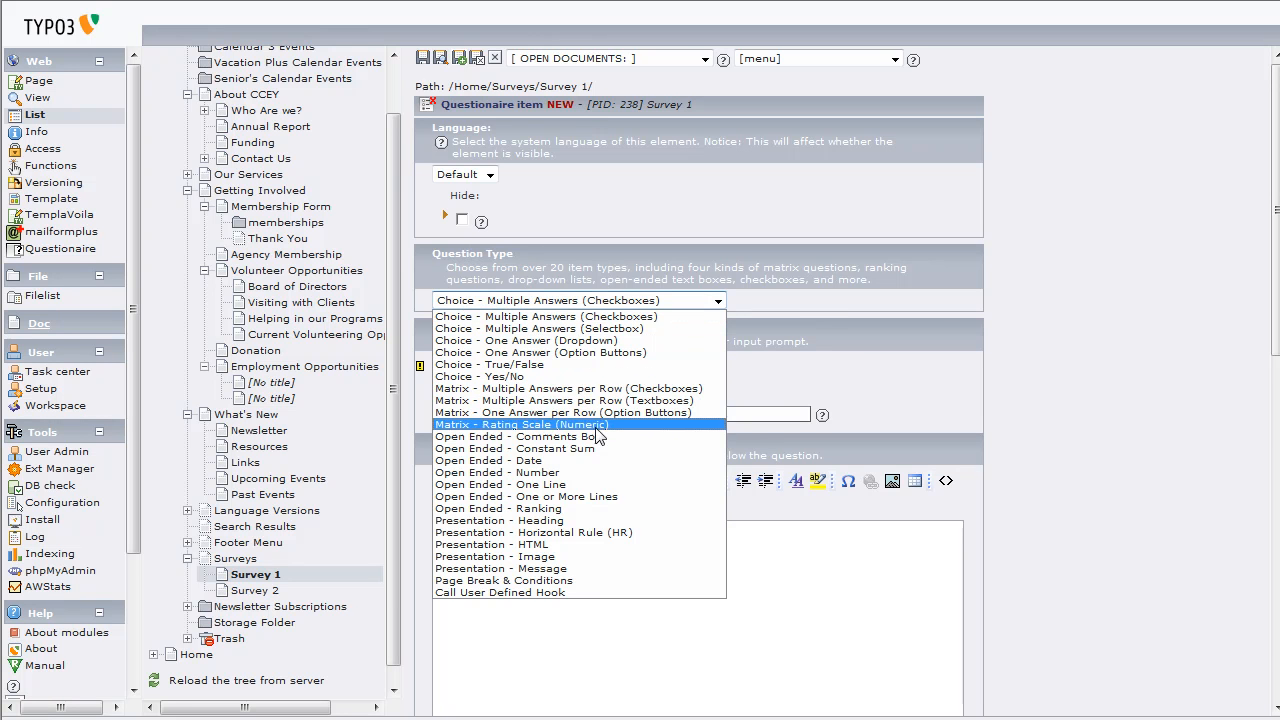
{"action": "mouse_move", "coordinate": [643, 436]}
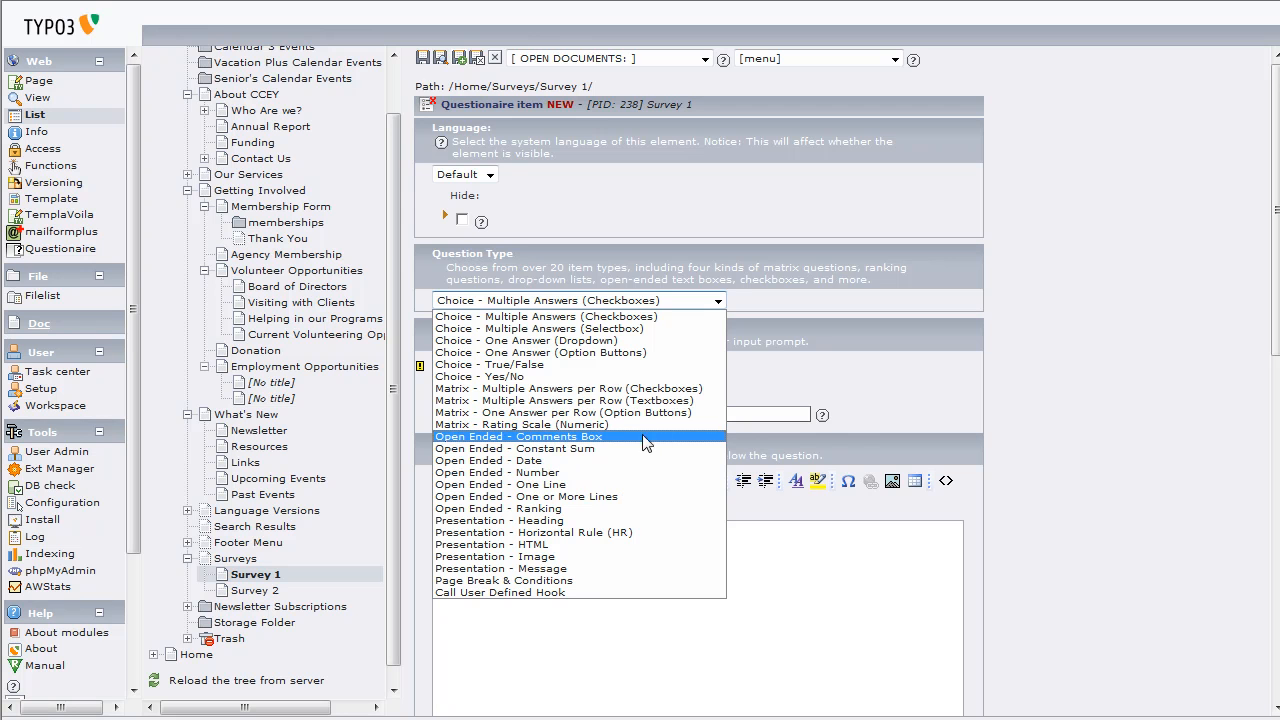
{"action": "mouse_move", "coordinate": [669, 536]}
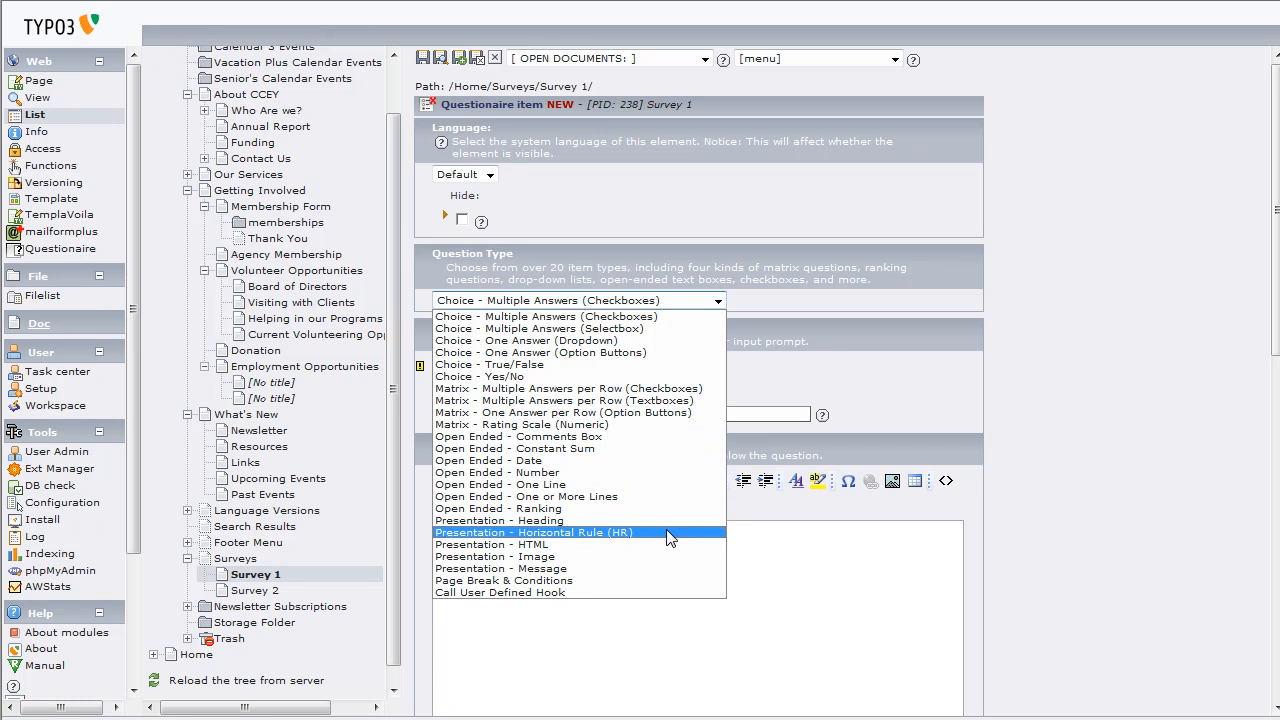
{"action": "mouse_move", "coordinate": [669, 521]}
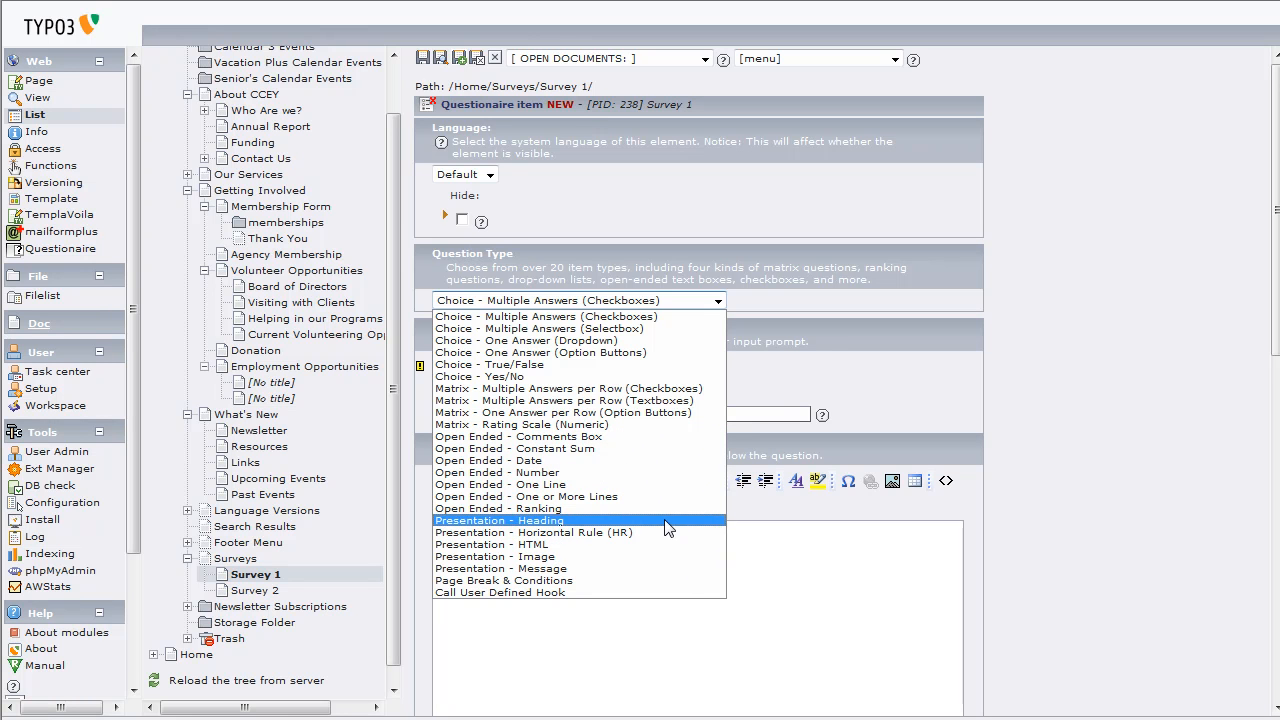
{"action": "mouse_move", "coordinate": [660, 544]}
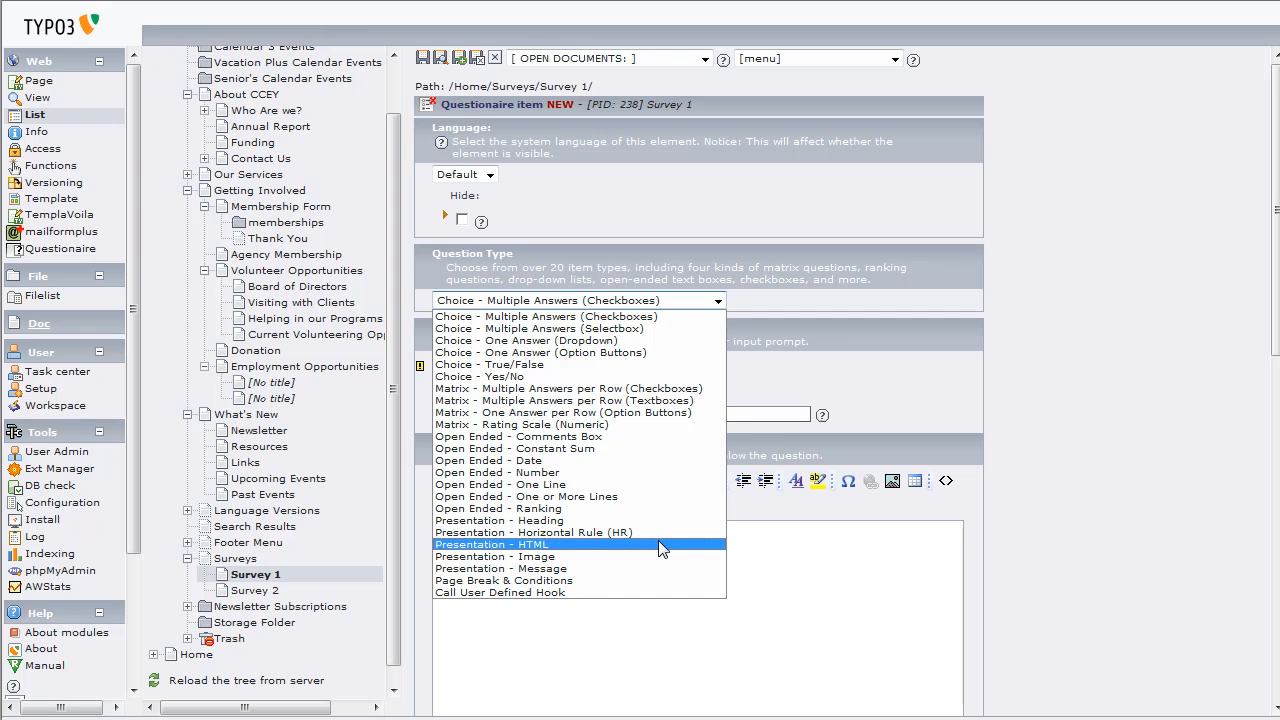
{"action": "mouse_move", "coordinate": [560, 436]}
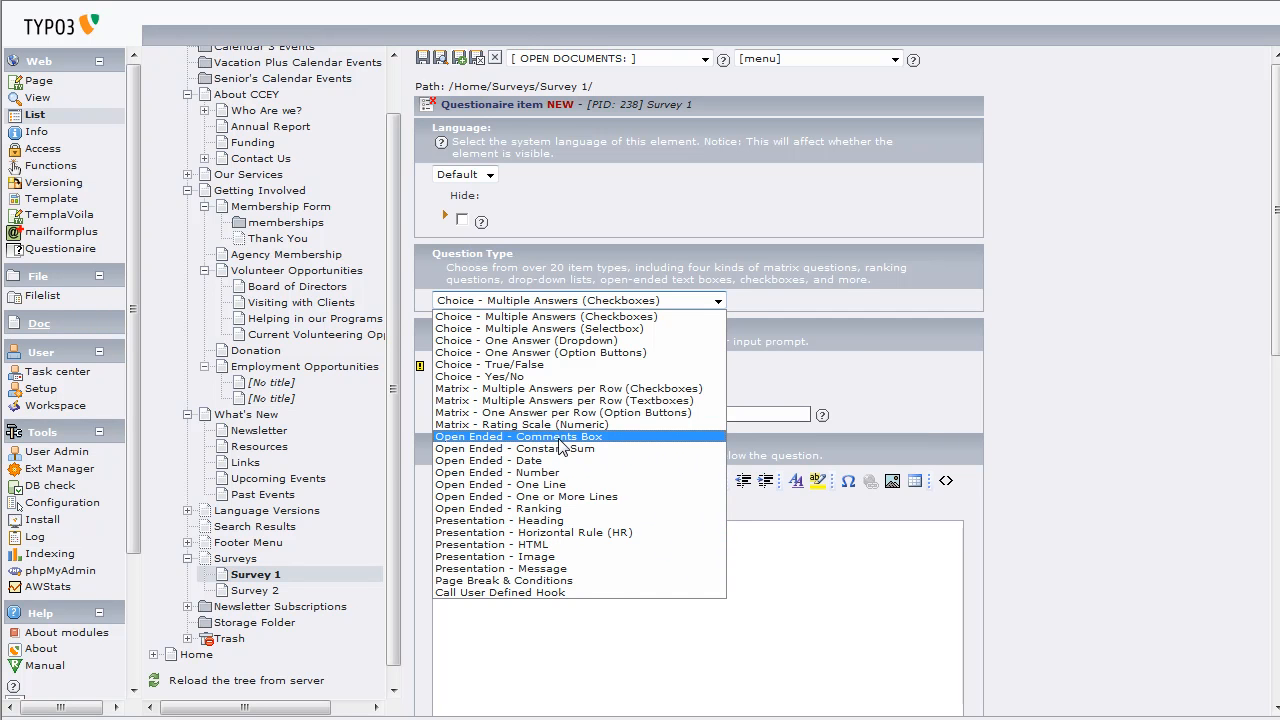
{"action": "left_click", "coordinate": [519, 436]}
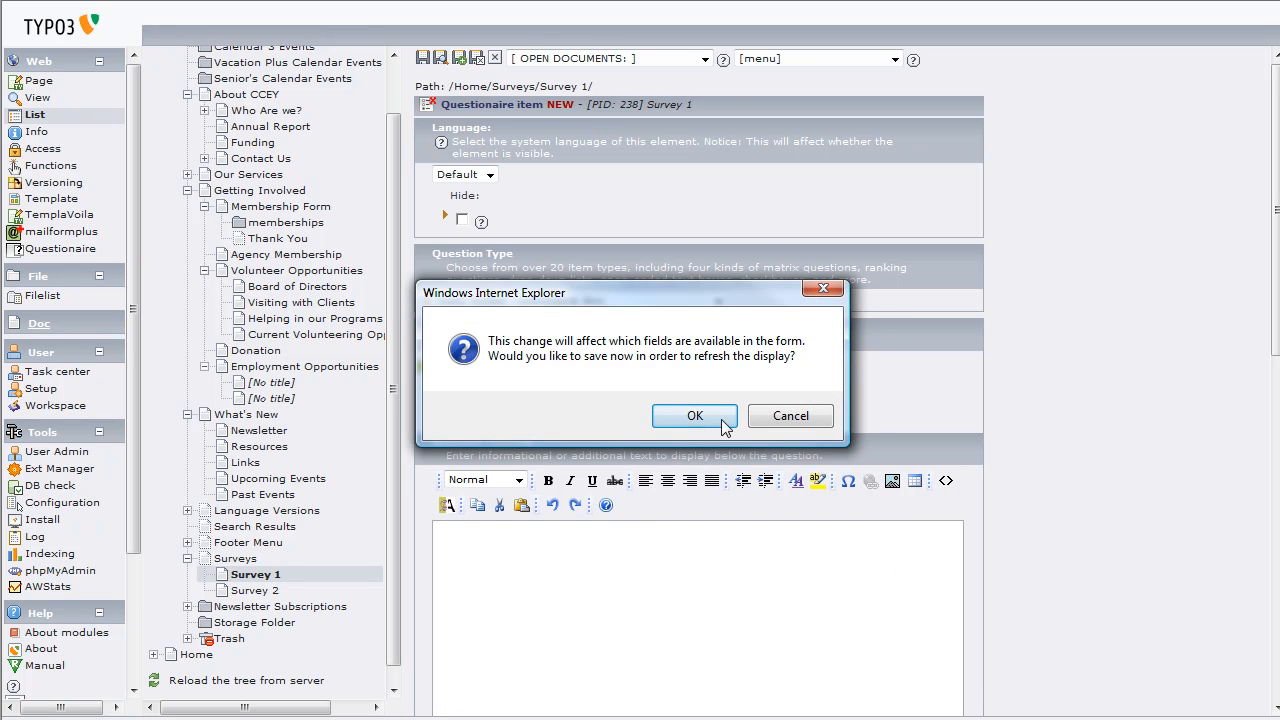
{"action": "left_click", "coordinate": [694, 416]}
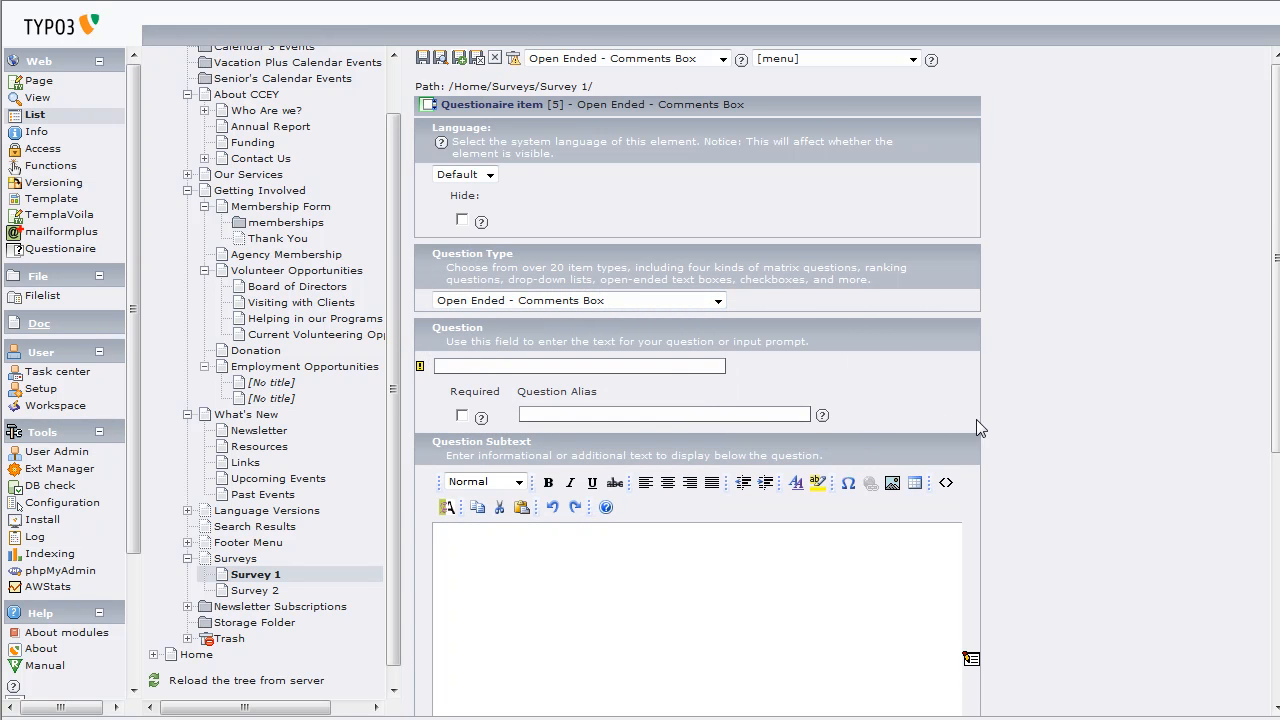
Enter 'Tell us about your best friend', subtext 'Give us some details', default 'enter your answer here', and save.
{"action": "left_click", "coordinate": [578, 365]}
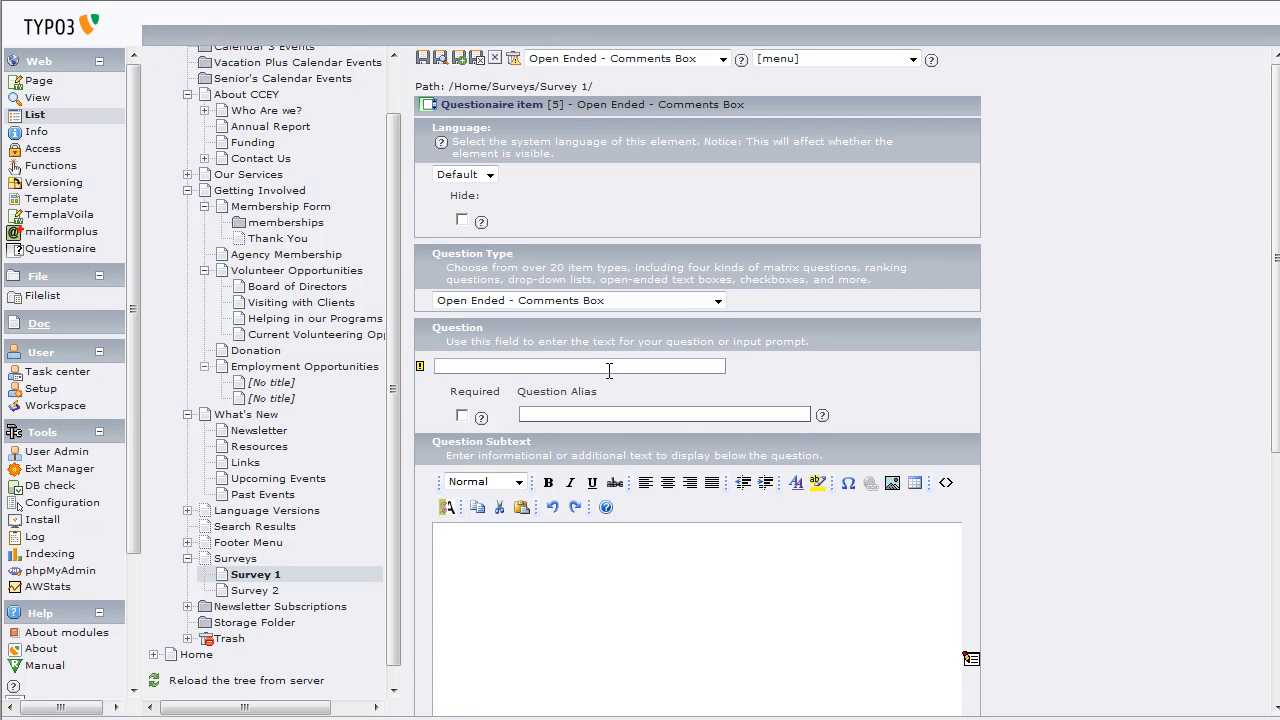
{"action": "type", "text": "Tell us about your best friend"}
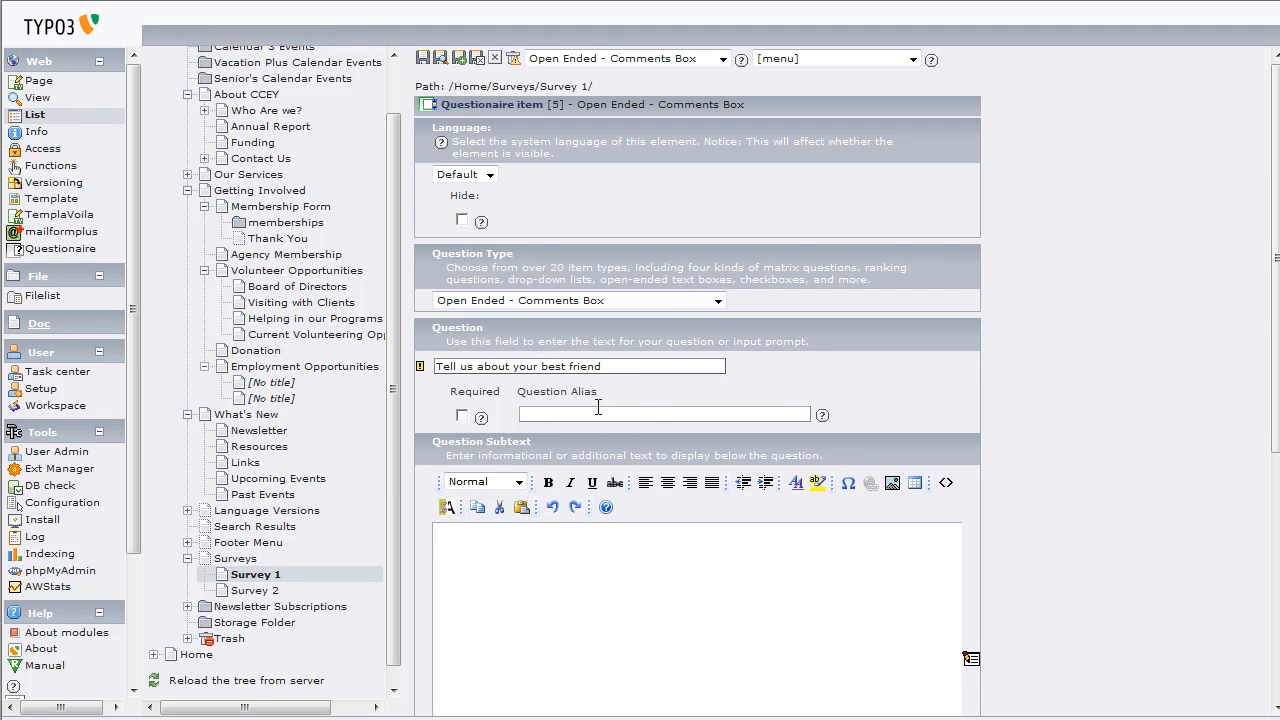
{"action": "scroll", "scroll_direction": "down", "scroll_amount": 3}
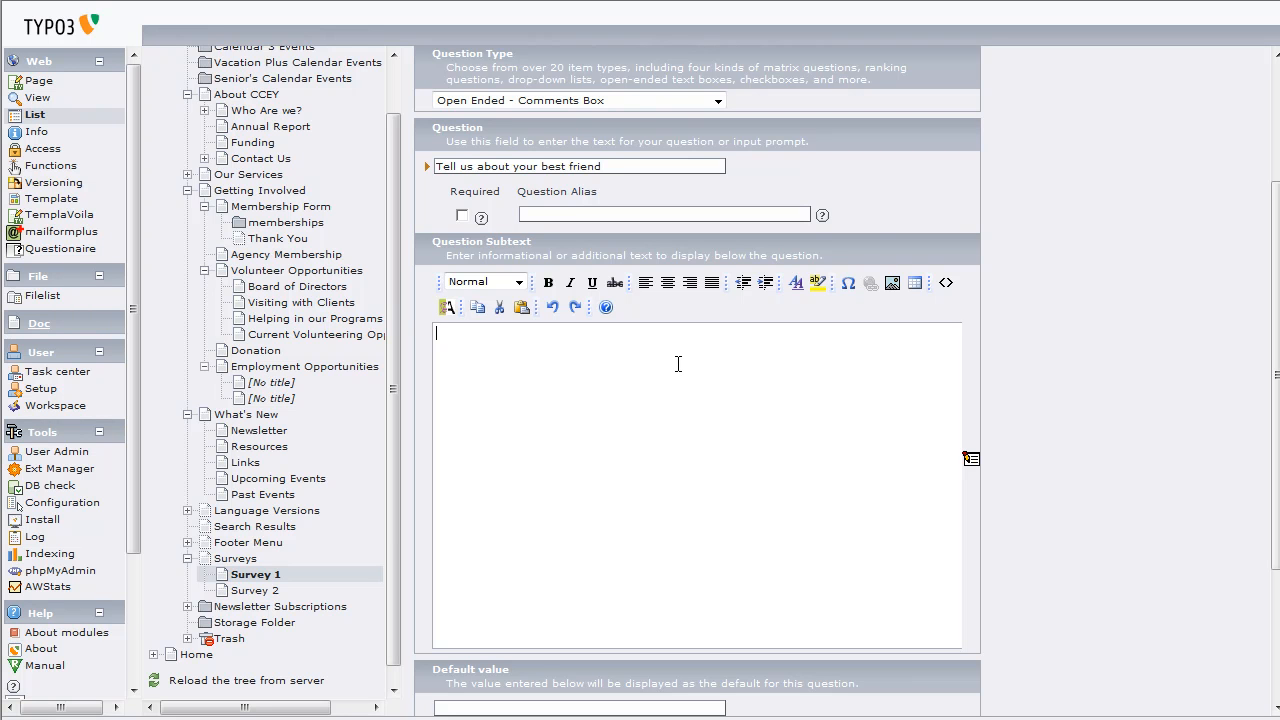
{"action": "type", "text": "Give us"}
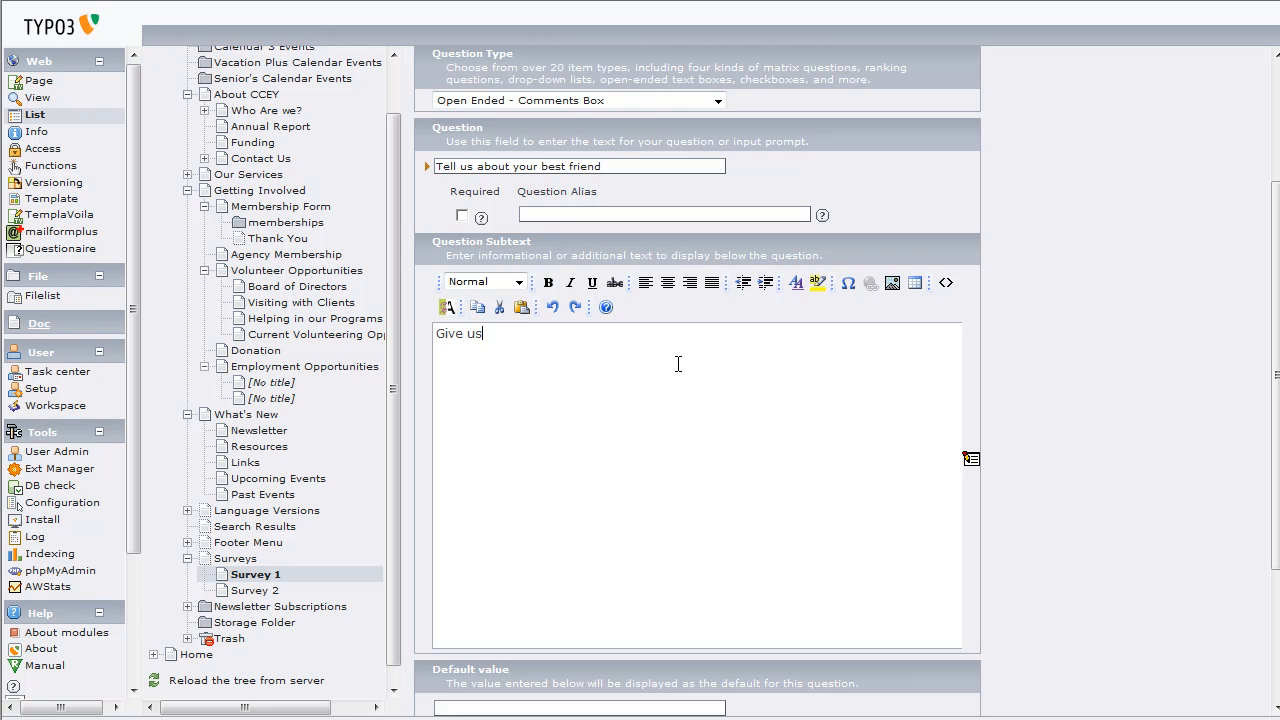
{"action": "type", "text": "some details"}
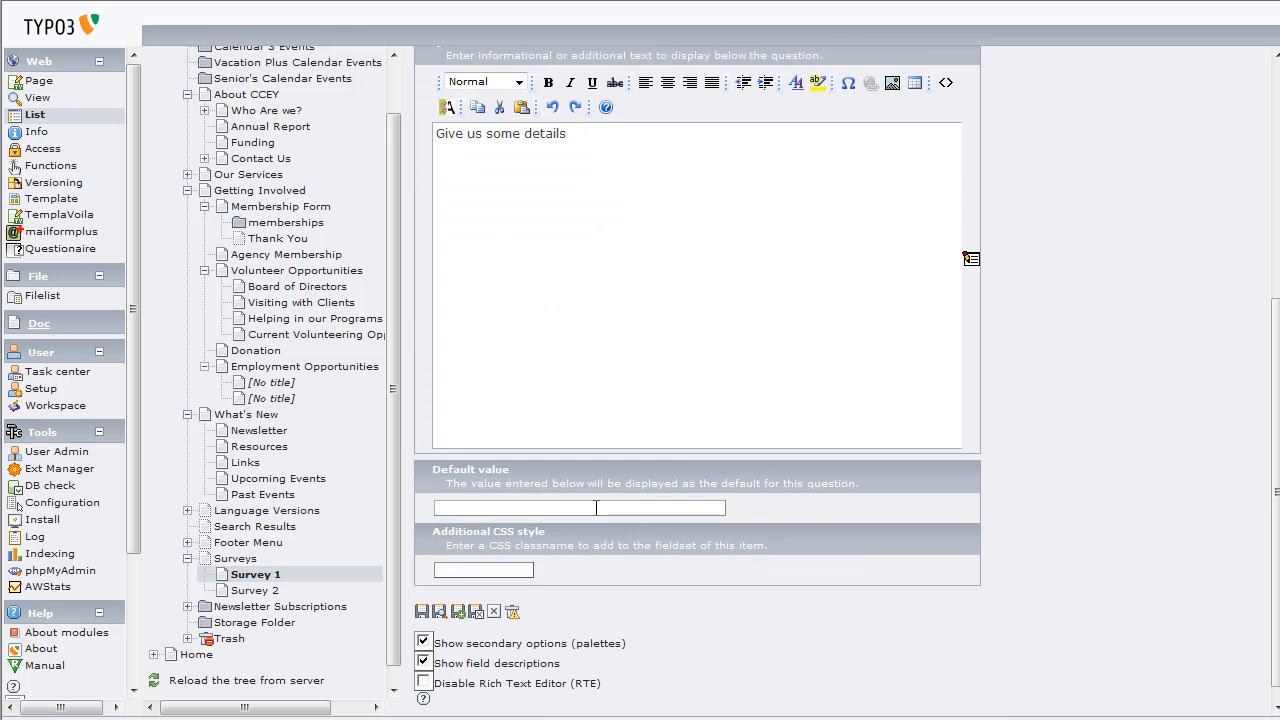
{"action": "type", "text": "enter your"}
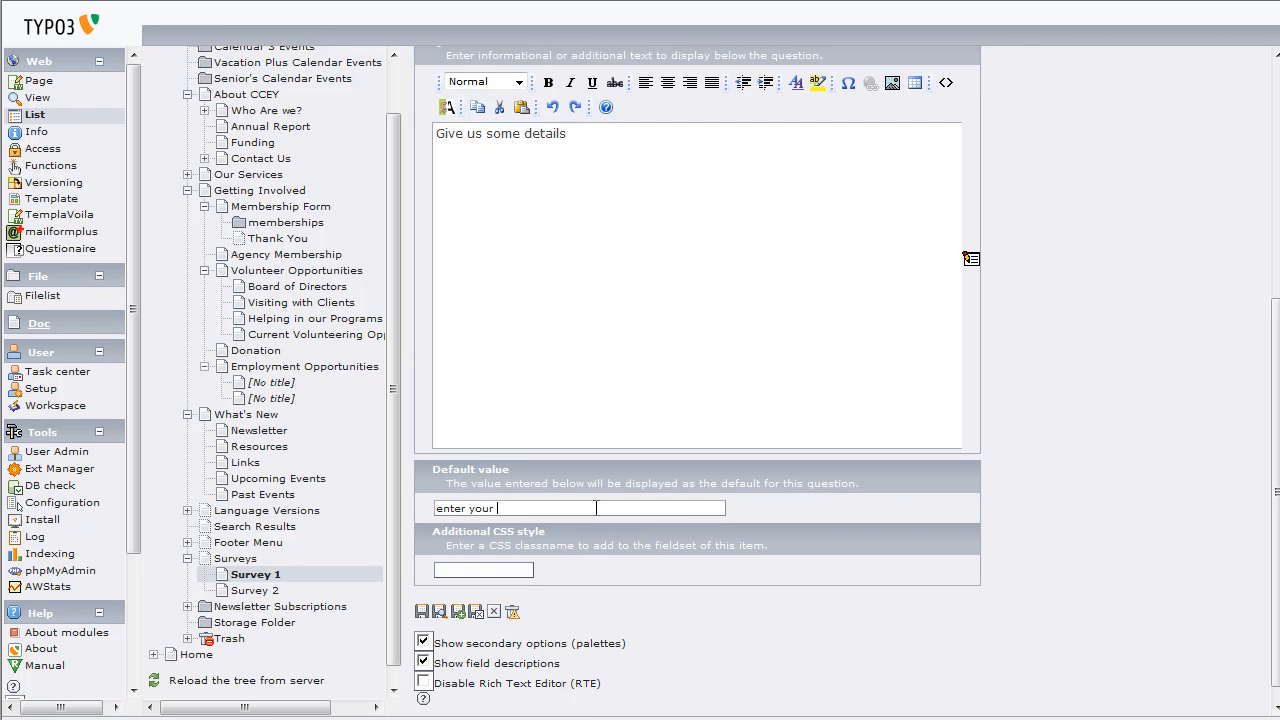
{"action": "type", "text": "answer here"}
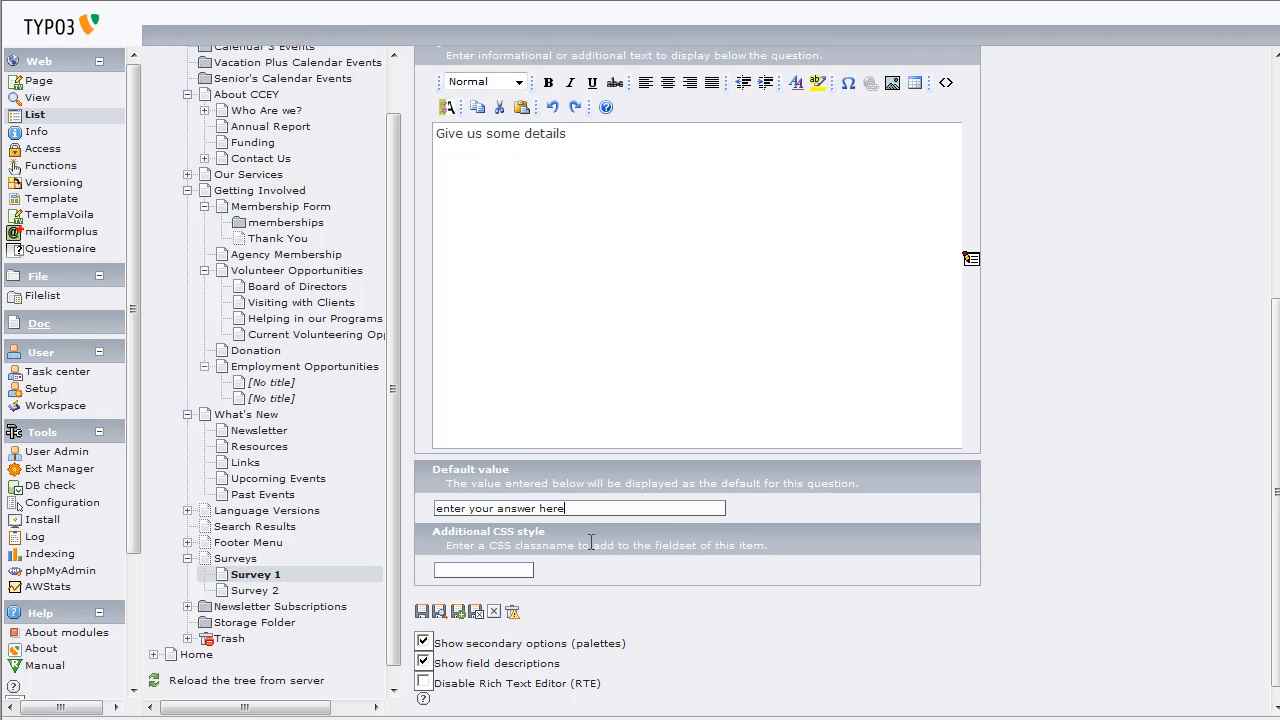
{"action": "mouse_move", "coordinate": [424, 612]}
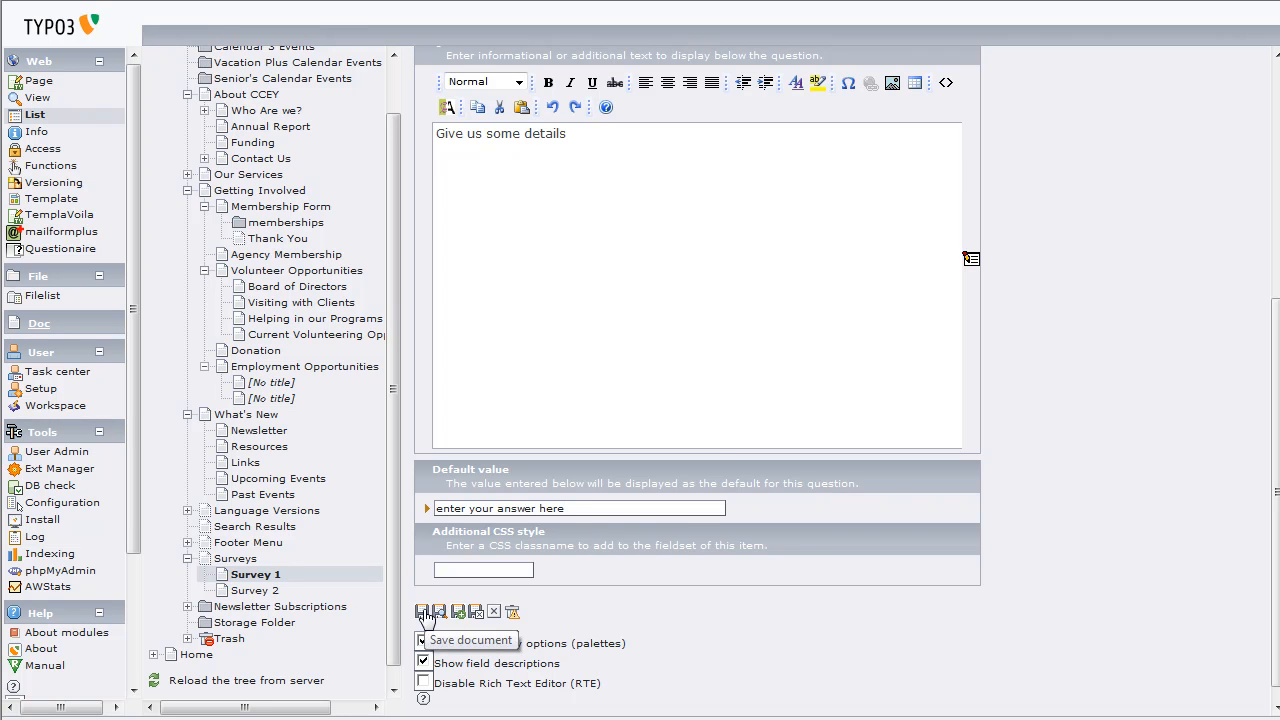
{"action": "left_click", "coordinate": [422, 611]}
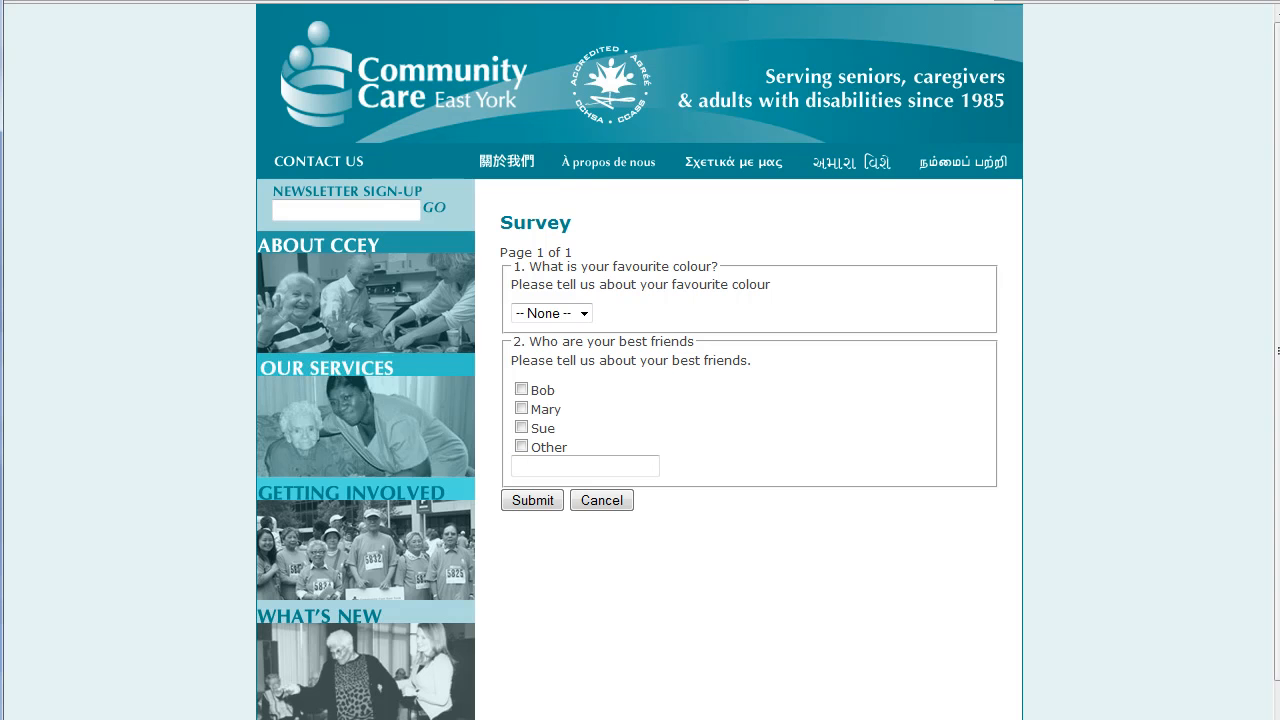
{"action": "mouse_move", "coordinate": [104, 524]}
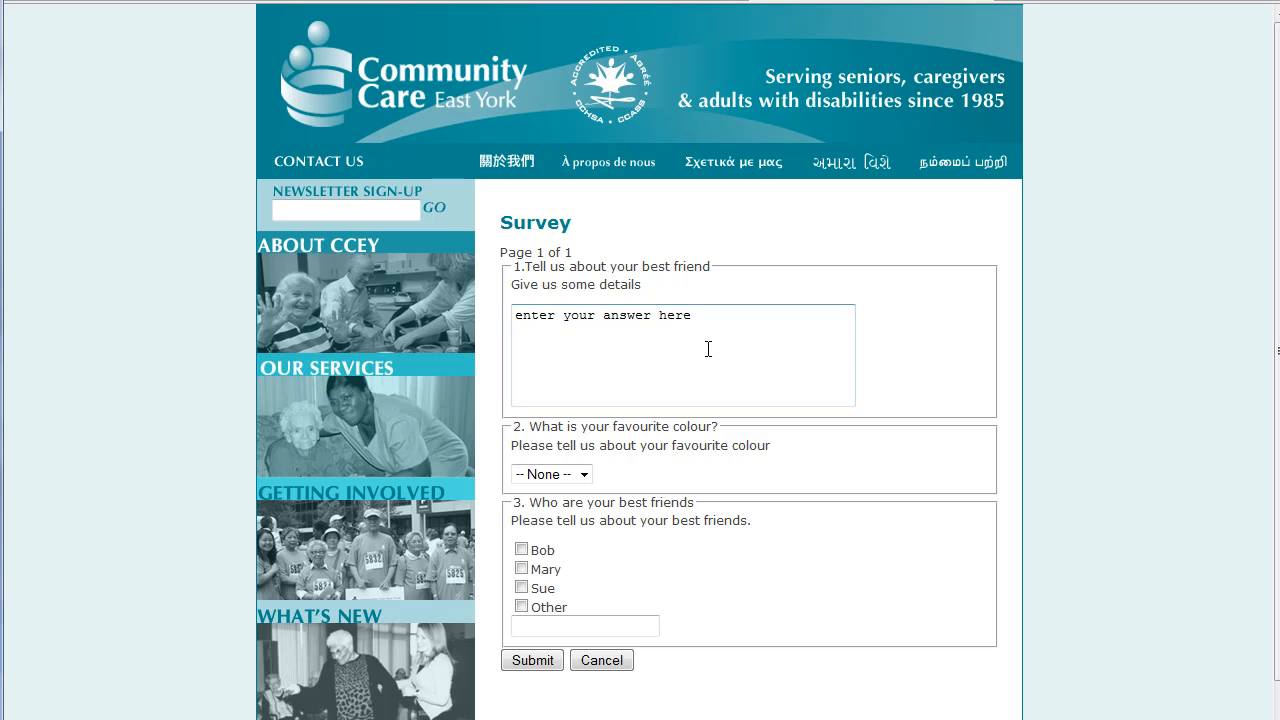
{"action": "mouse_move", "coordinate": [713, 305]}
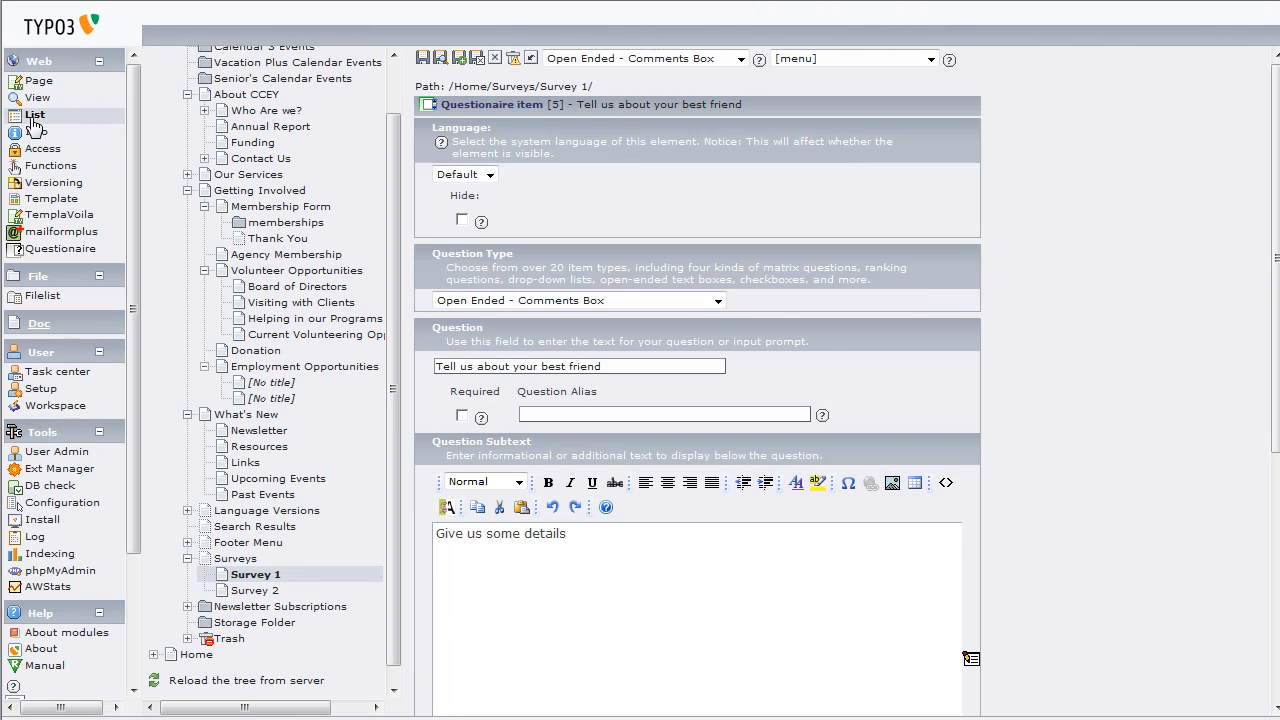
In the Survey 1 record list, move the best-friend question down twice to third place.
{"action": "left_click", "coordinate": [34, 114]}
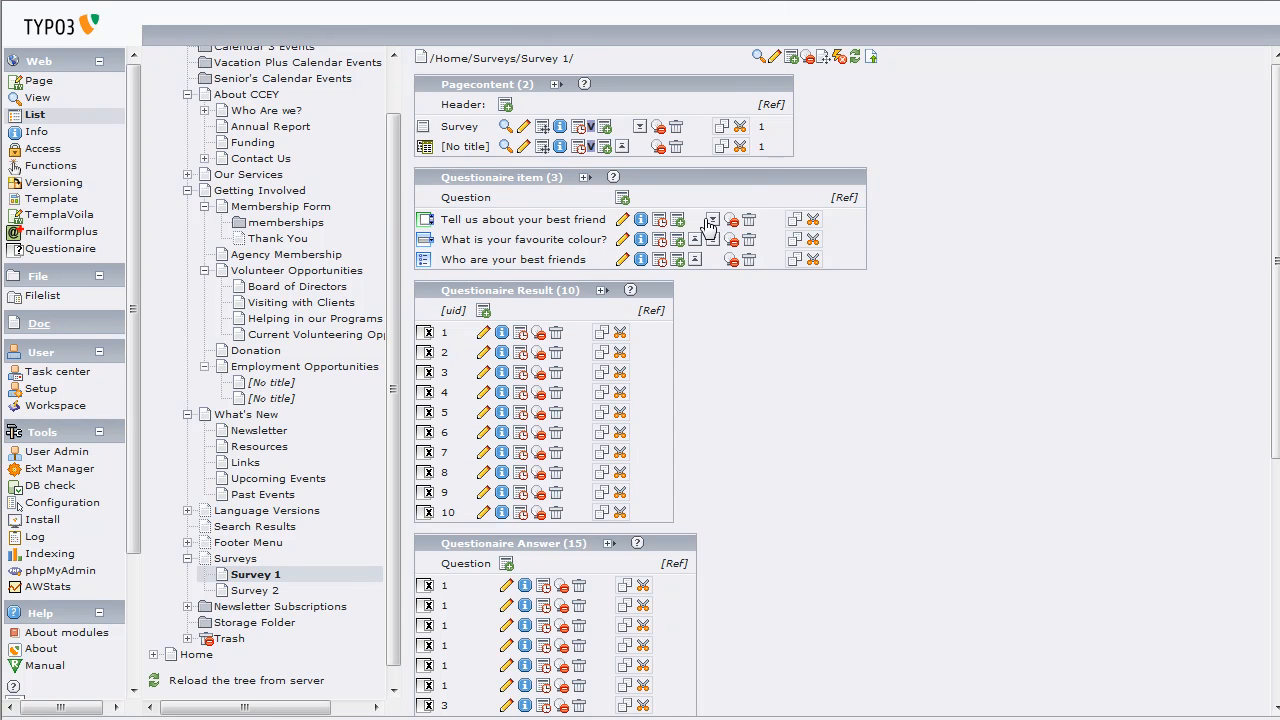
{"action": "left_click", "coordinate": [710, 219]}
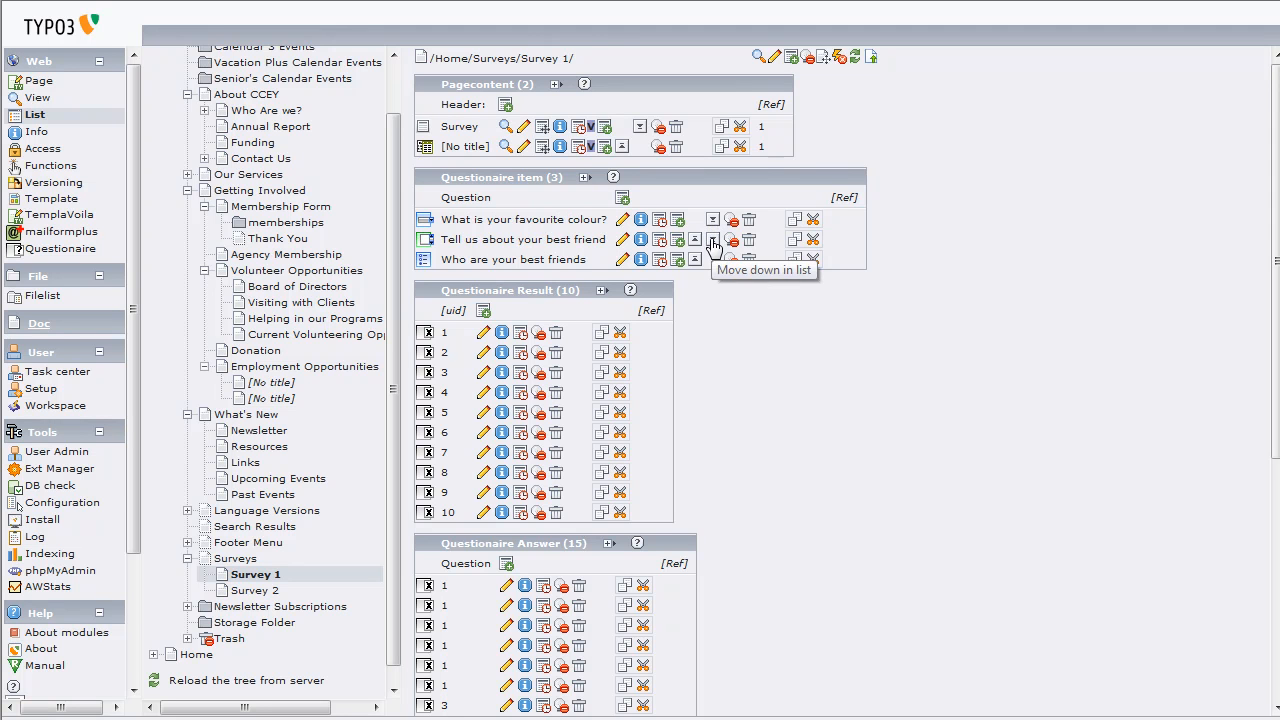
{"action": "left_click", "coordinate": [713, 239]}
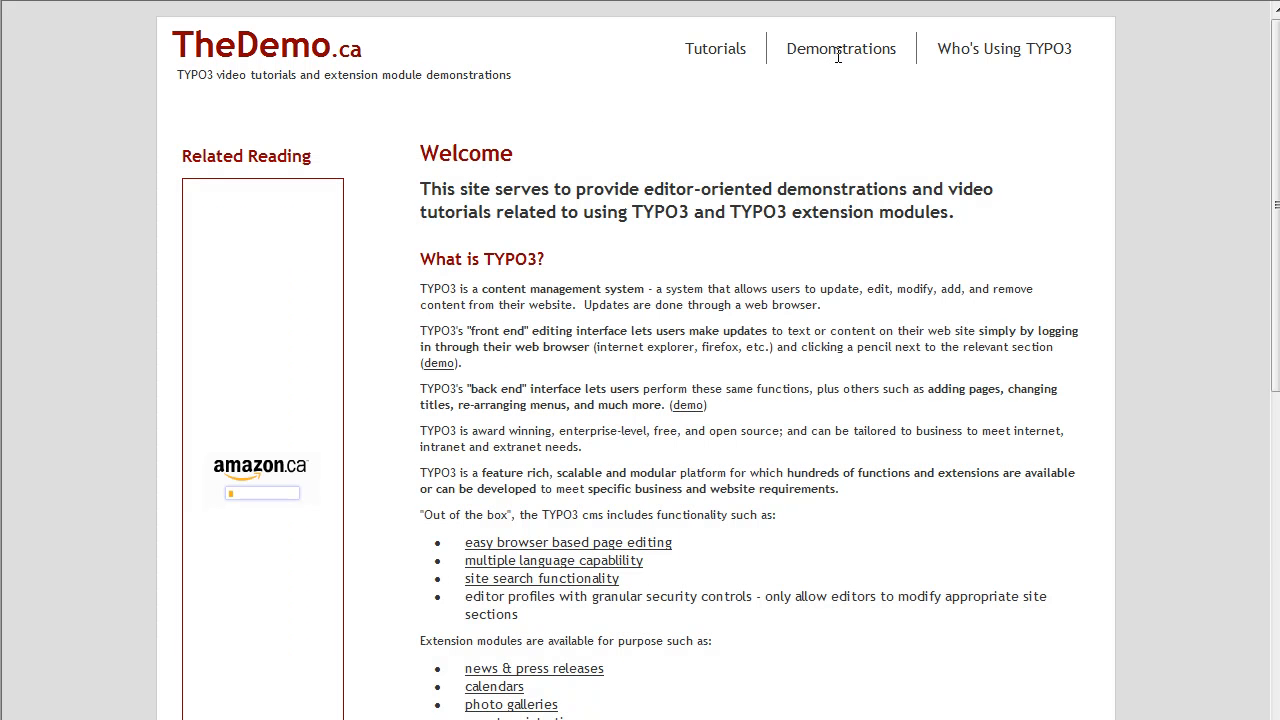
Expand TheDemo.ca's Demonstrations menu listing Calendars, Surveys and User Login.
{"action": "left_click", "coordinate": [842, 48]}
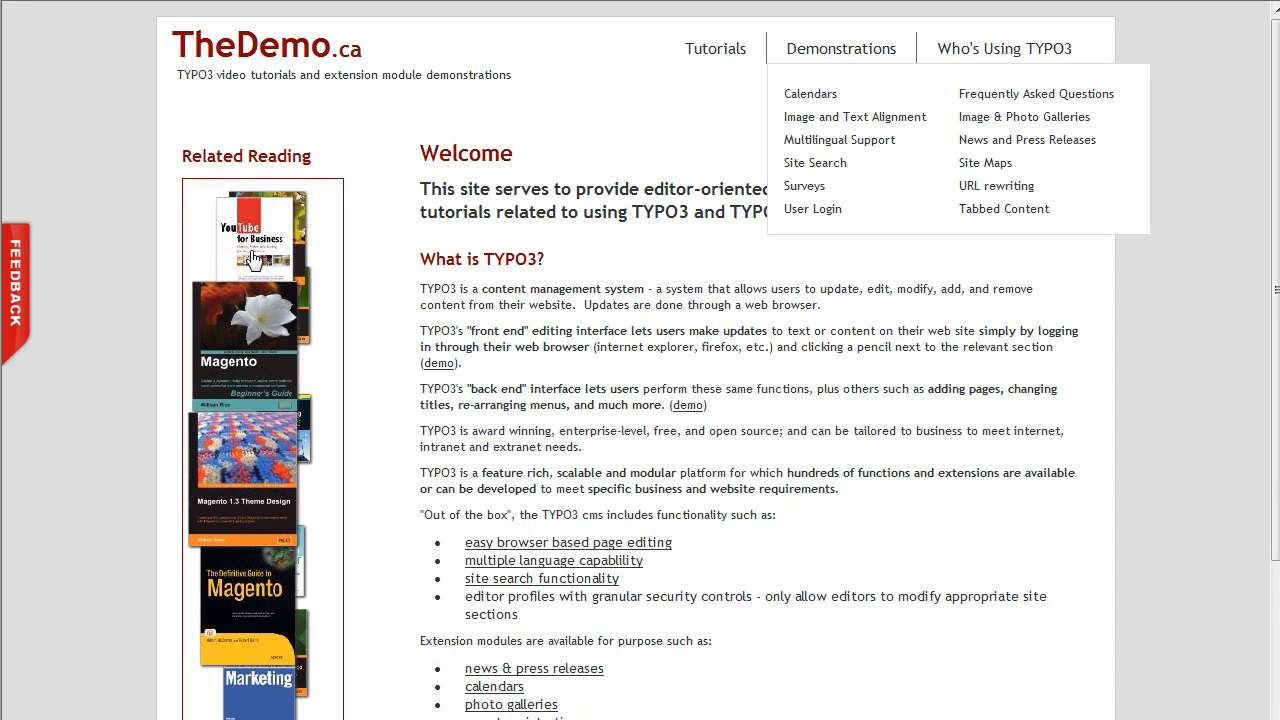
{"action": "mouse_move", "coordinate": [255, 260]}
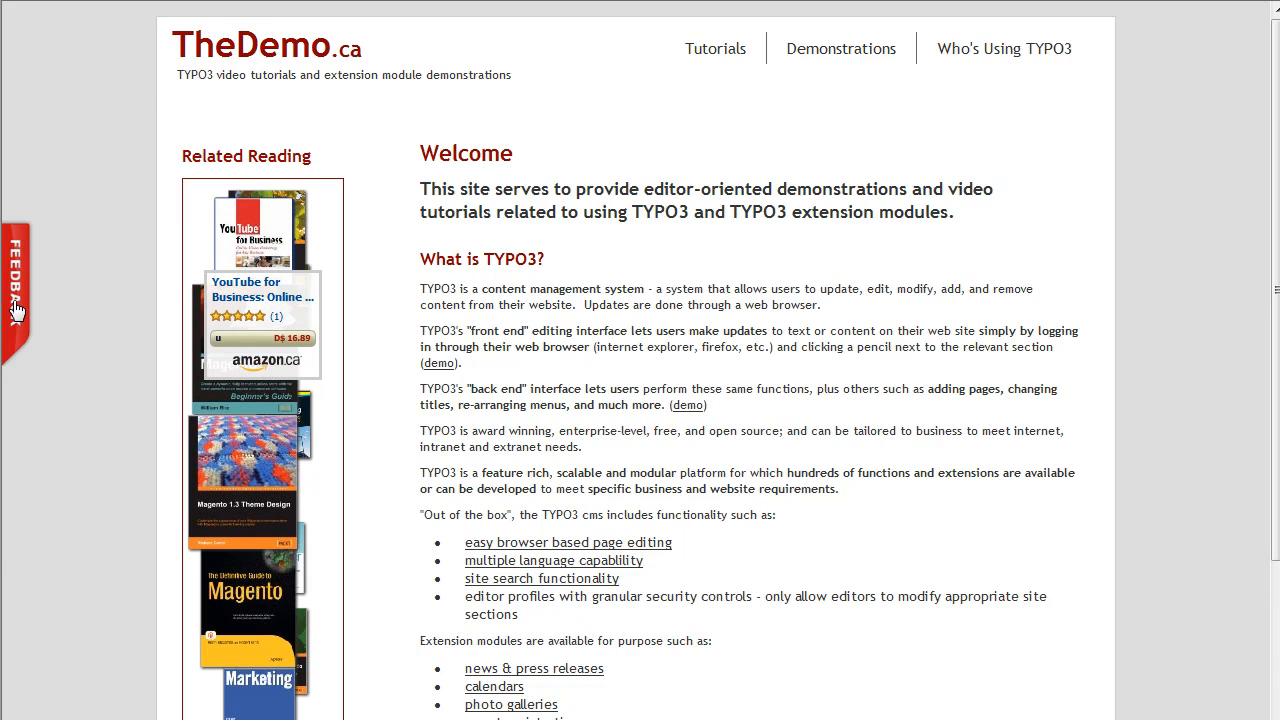